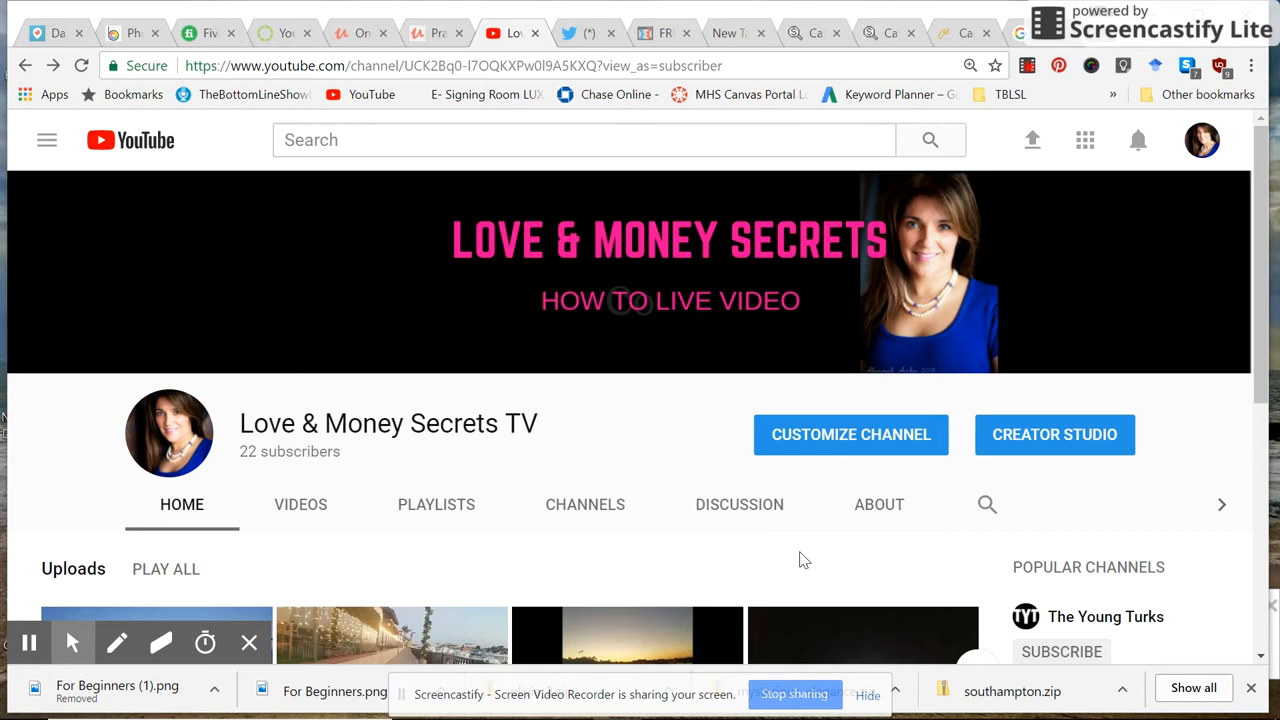
pyautogui.moveTo(994, 238)
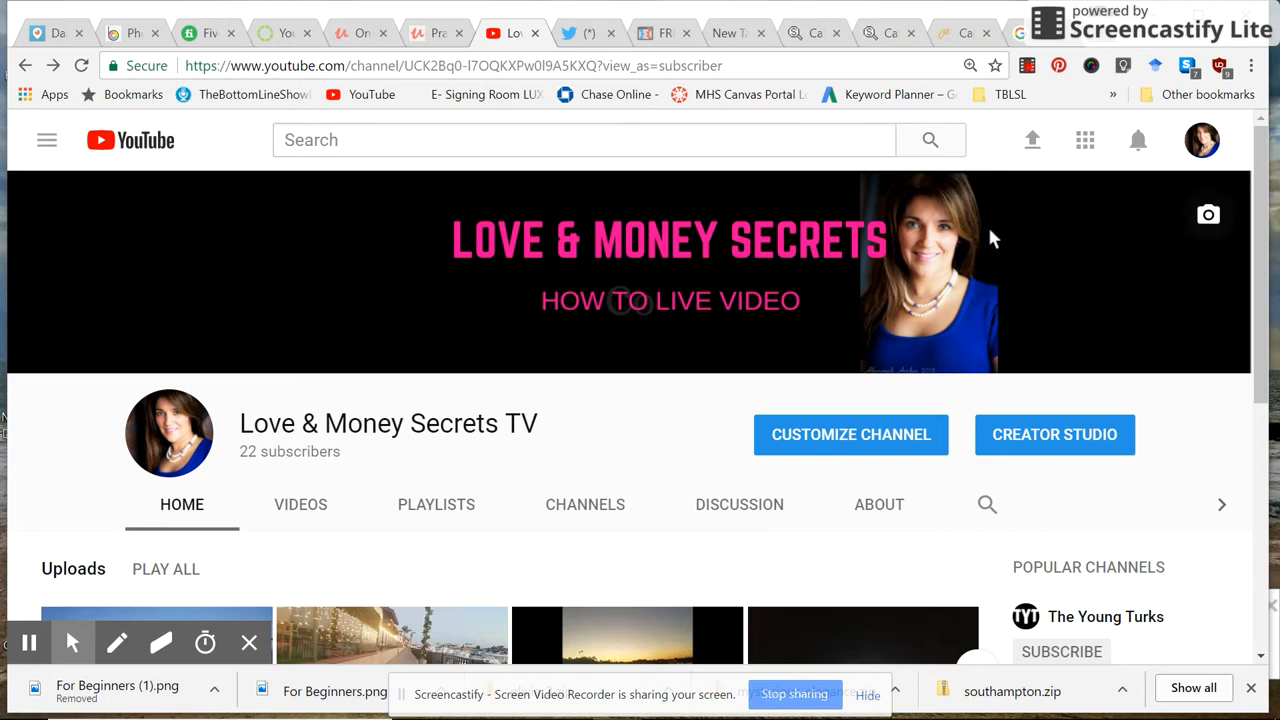
pyautogui.moveTo(964, 32)
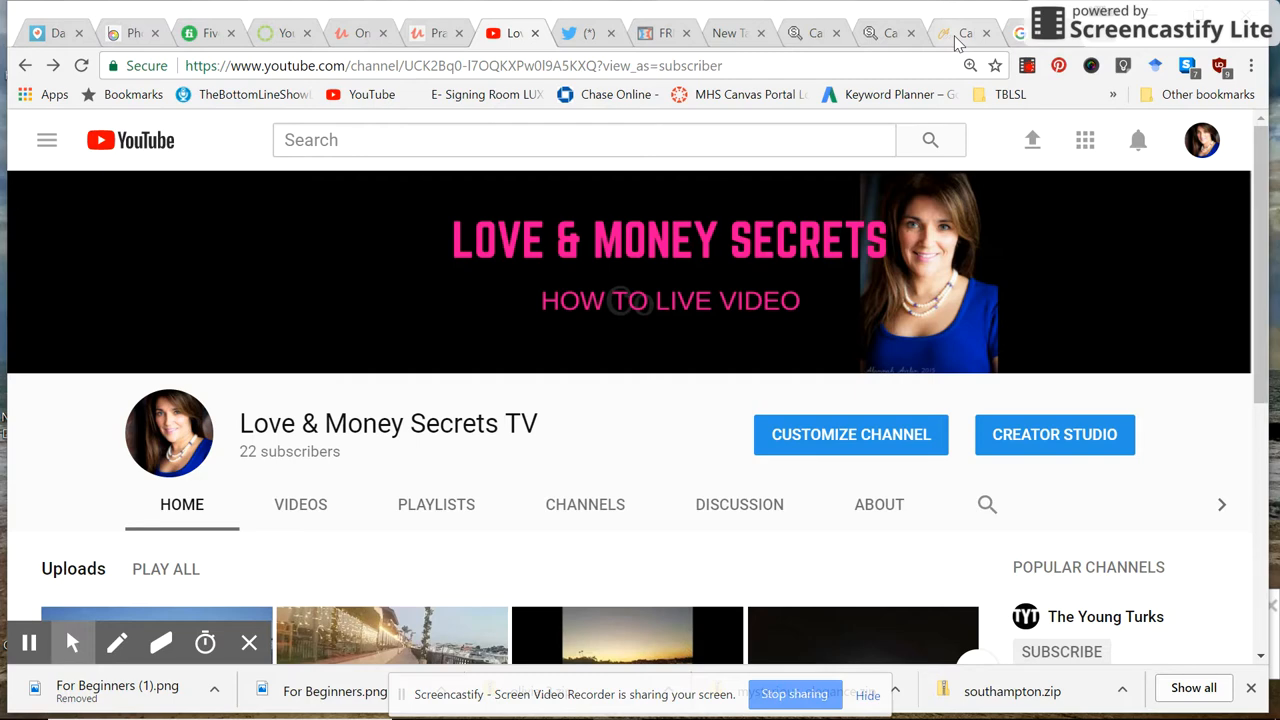
# Step: Copy the name Jacqueline S Zweig from the Yelp results for top Newport Beach CPAs
pyautogui.click(964, 32)
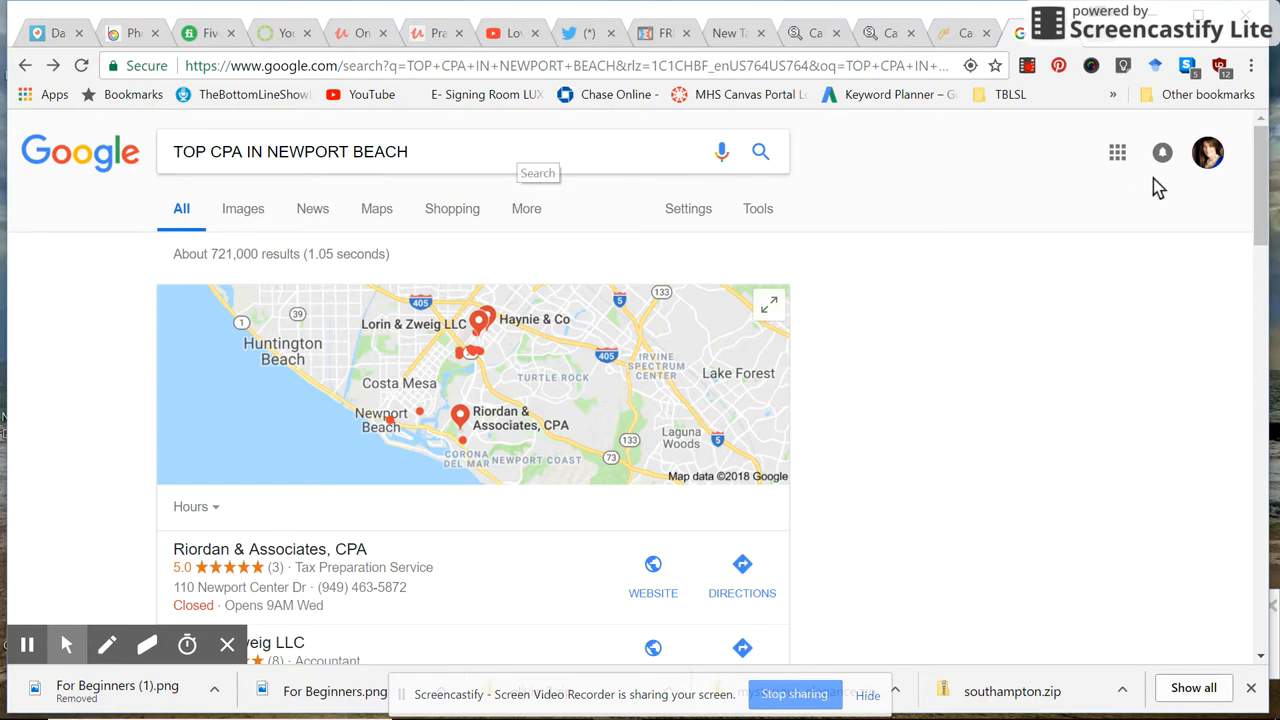
pyautogui.scroll(-3)
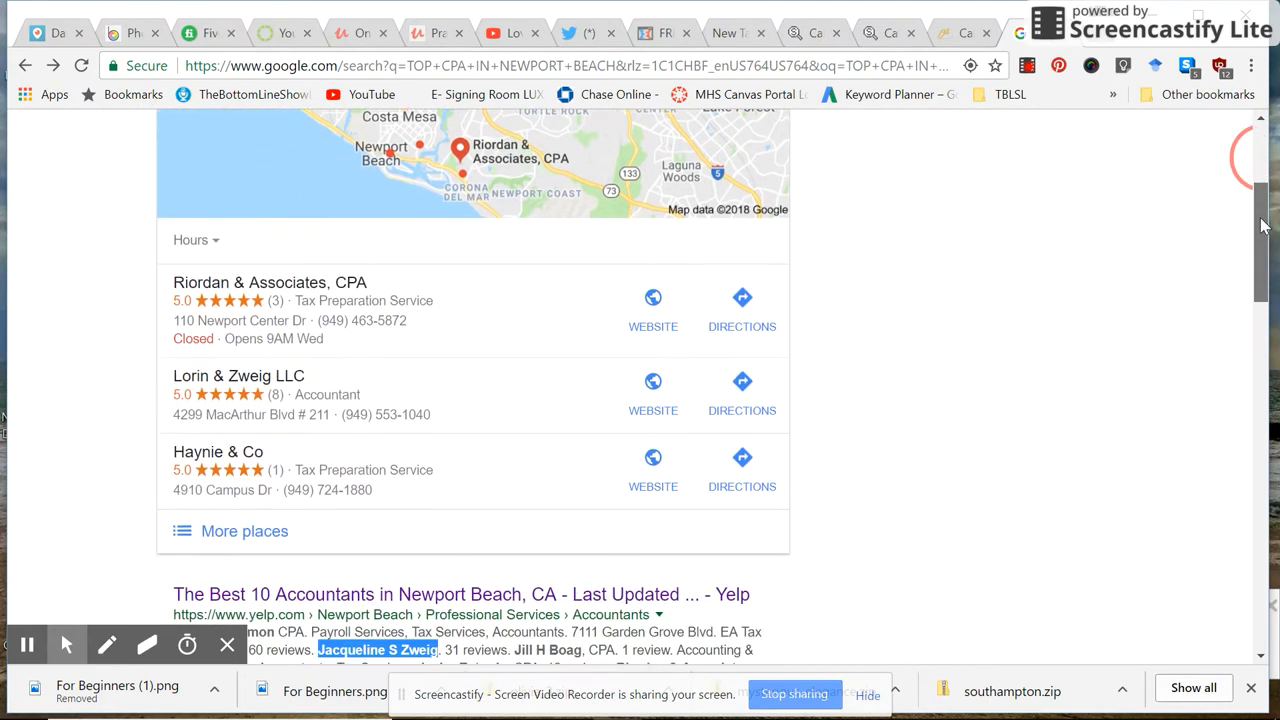
pyautogui.scroll(-3)
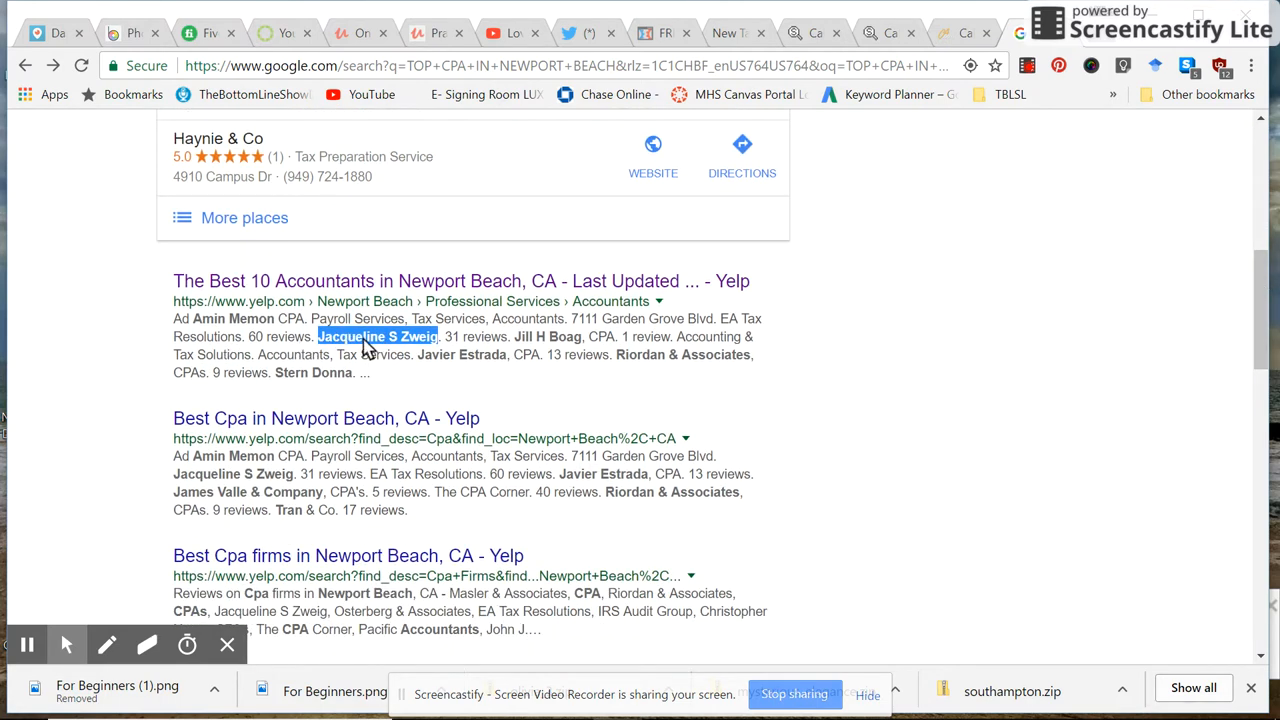
pyautogui.rightClick(376, 336)
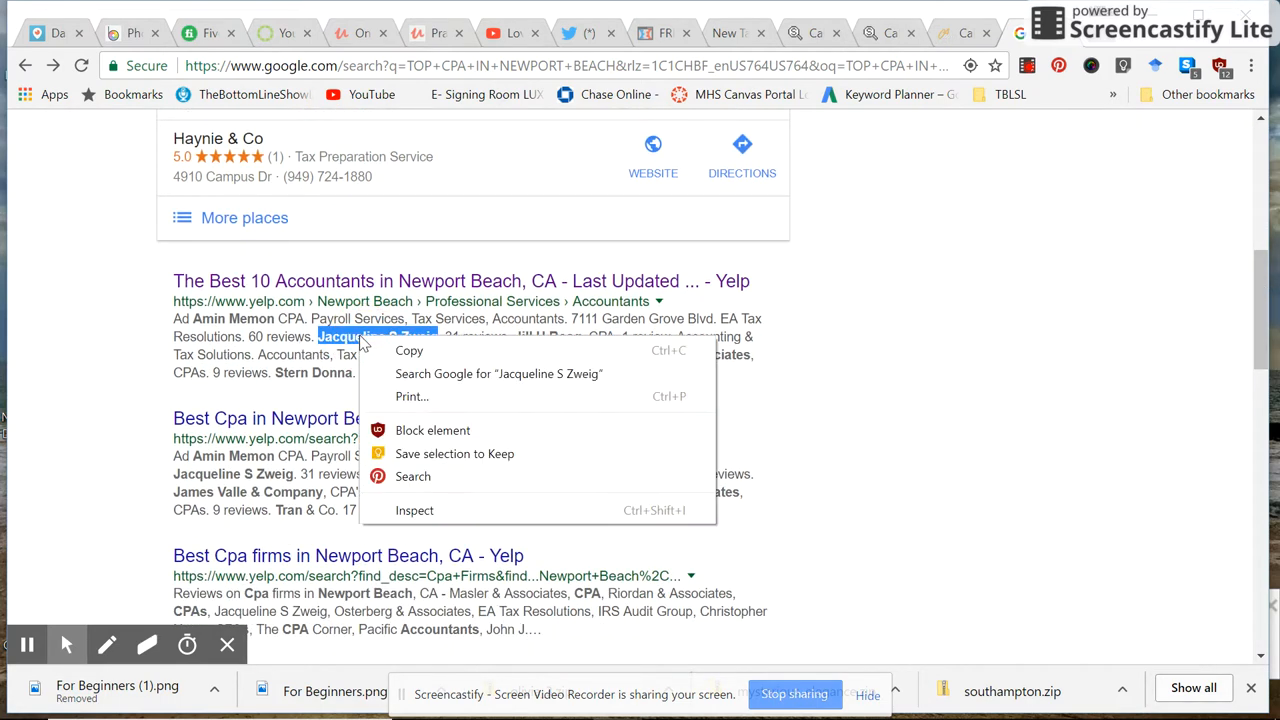
pyautogui.click(1056, 364)
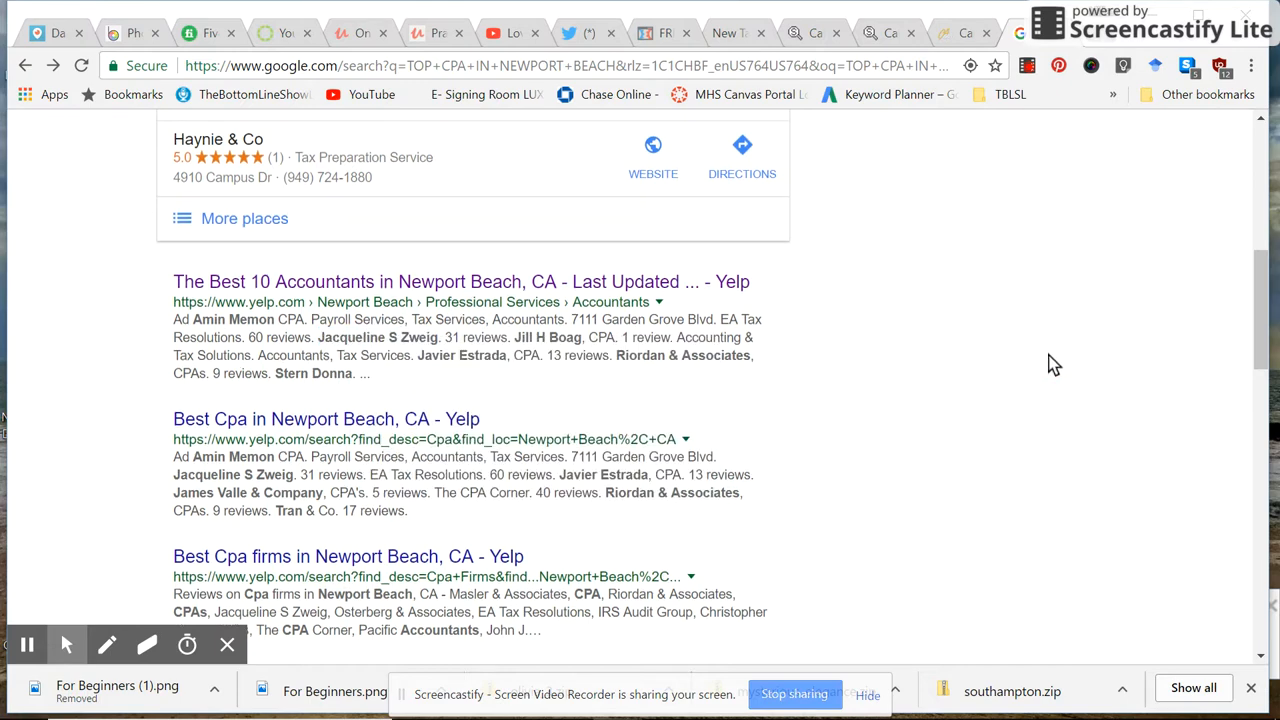
# Step: Return to the CBA individual license search page and bring its top into view
pyautogui.click(964, 32)
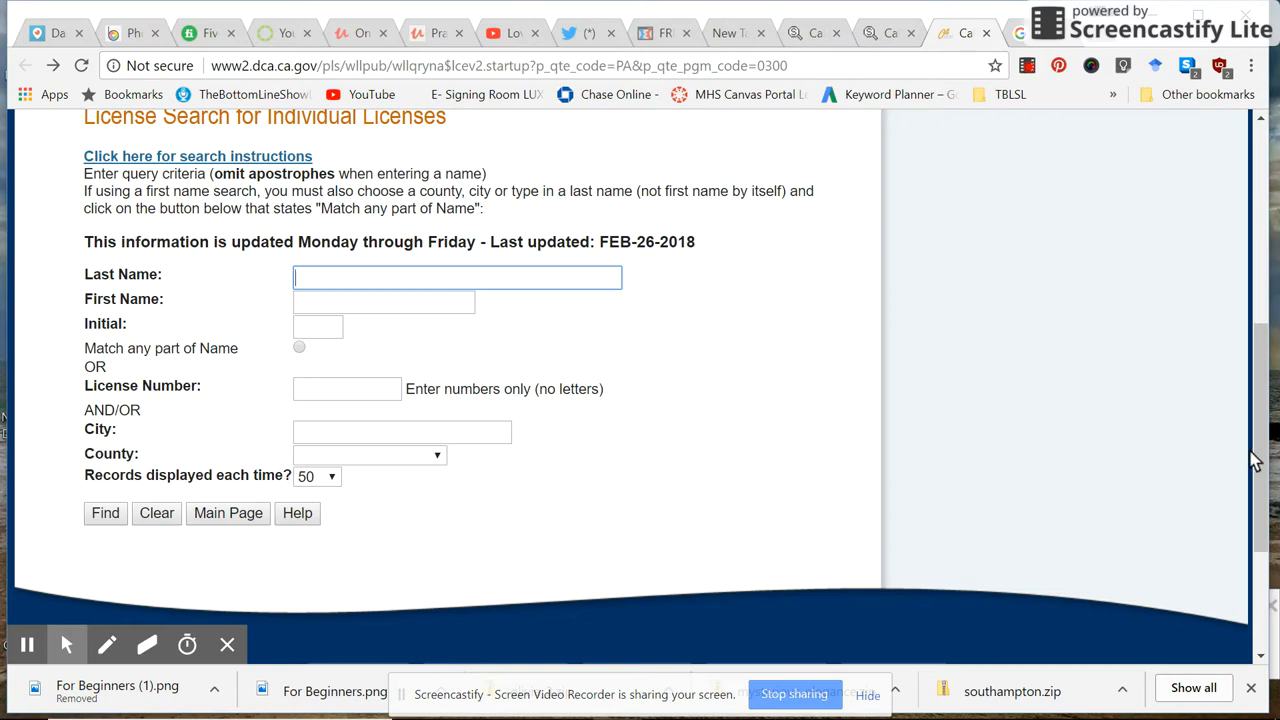
pyautogui.moveTo(1262, 464)
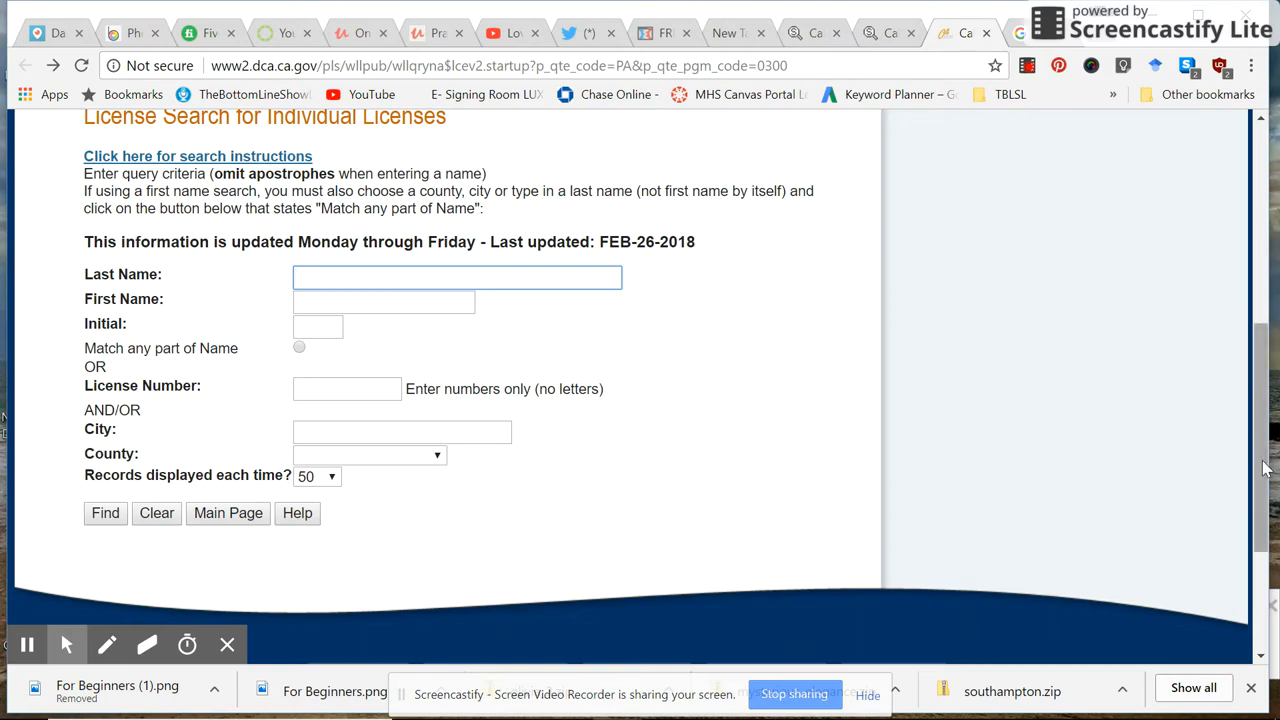
pyautogui.scroll(3)
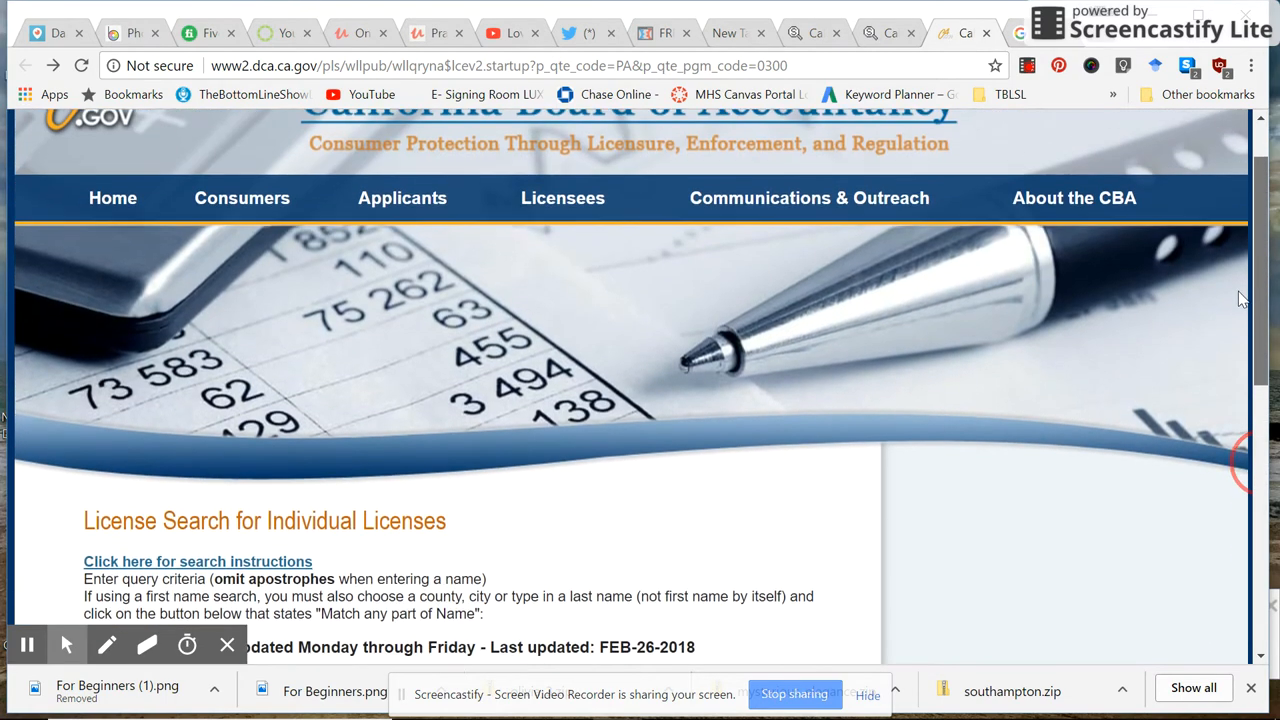
pyautogui.scroll(3)
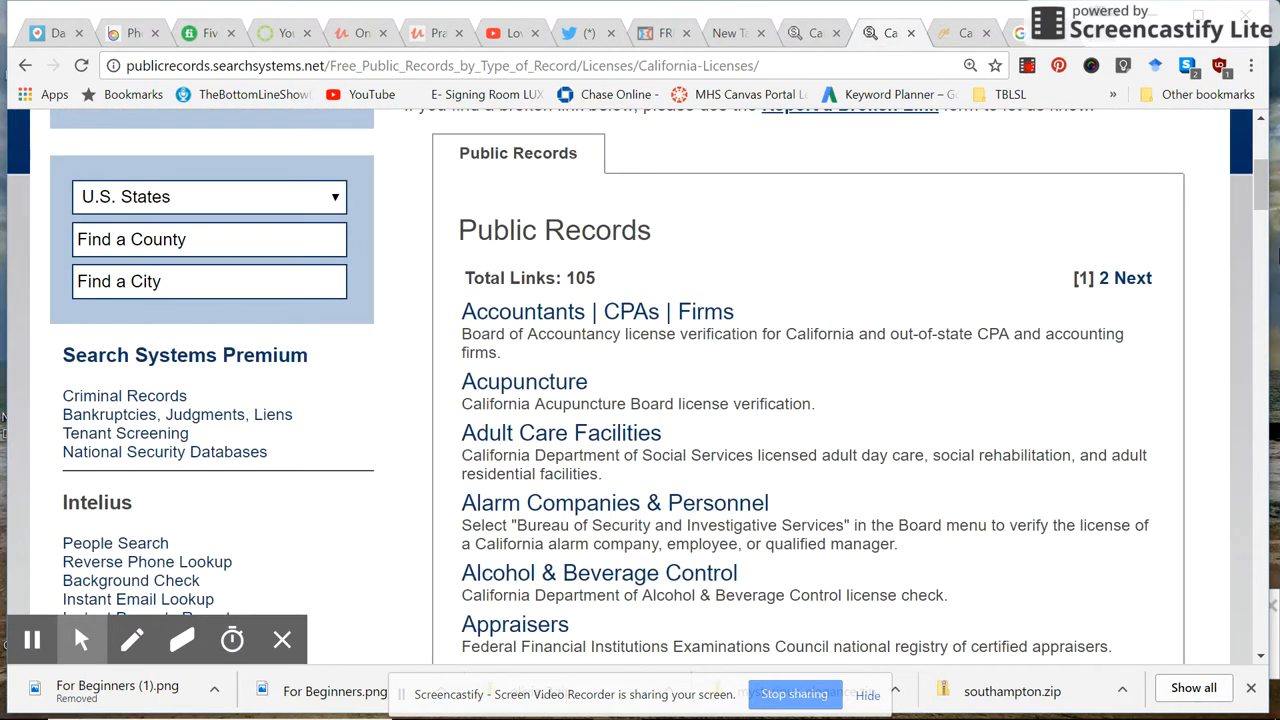
pyautogui.moveTo(504, 318)
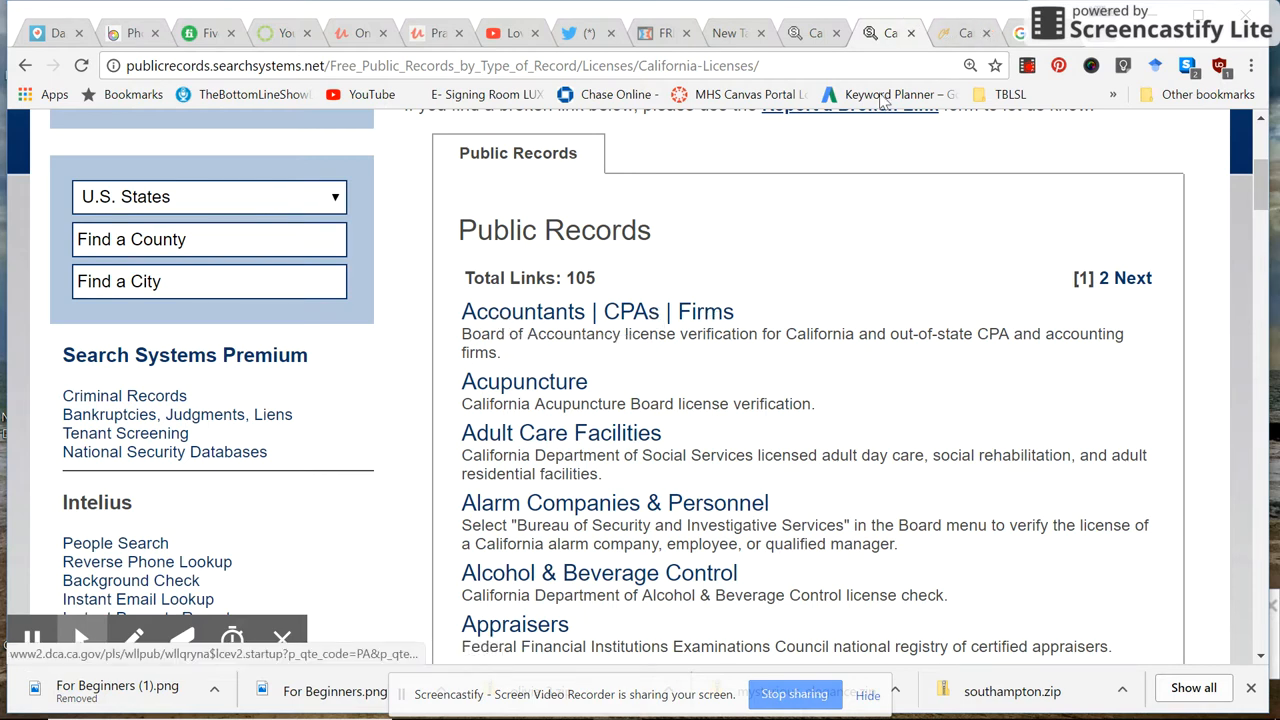
pyautogui.click(522, 312)
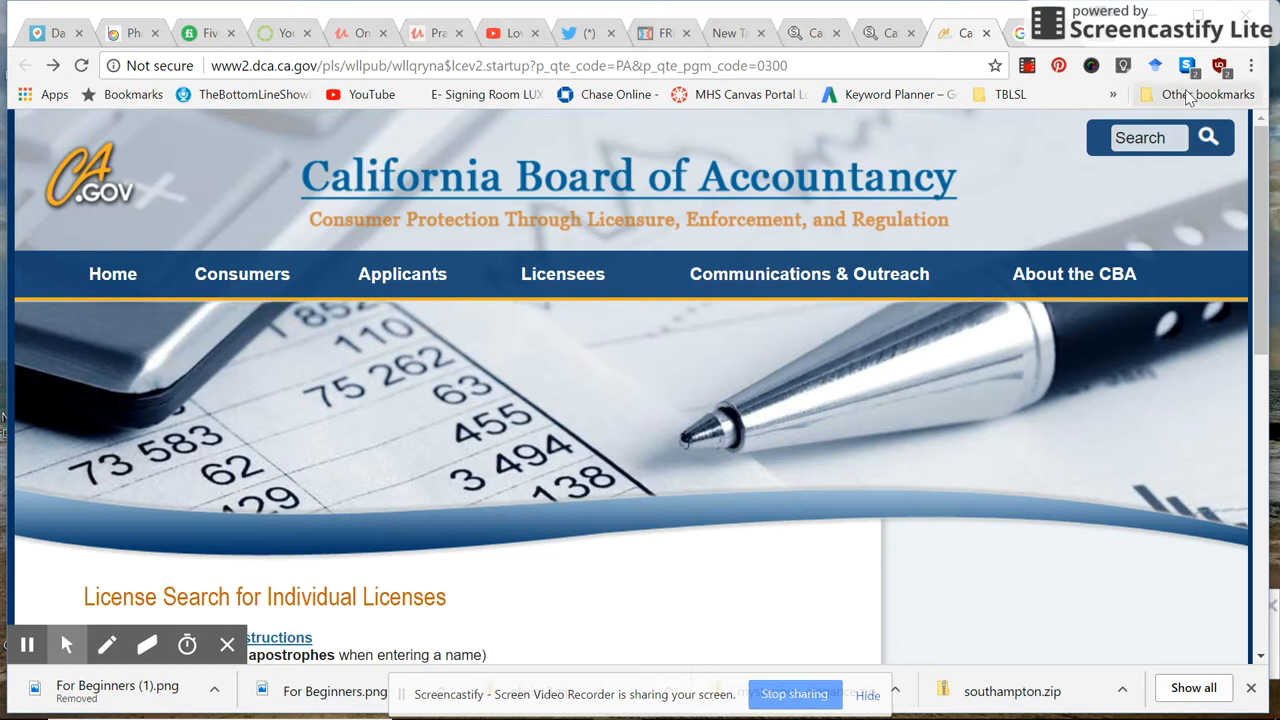
pyautogui.scroll(-3)
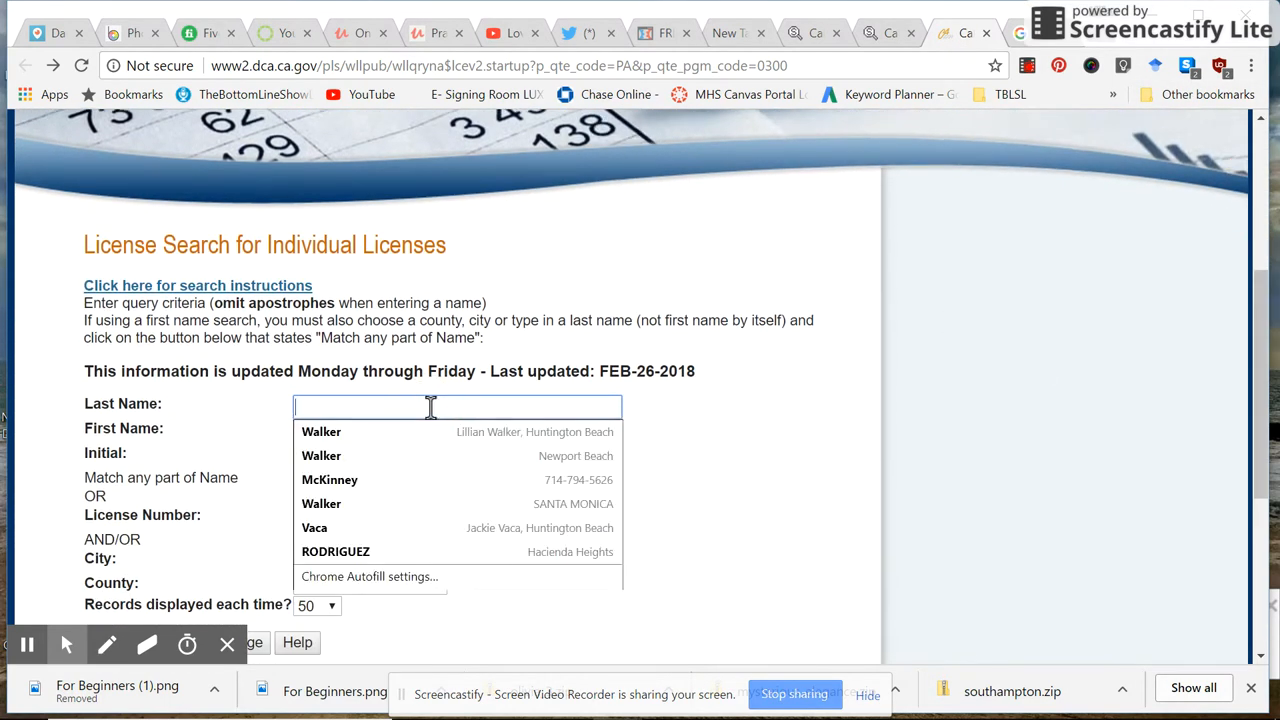
pyautogui.write('Jacqueline S Zweig')
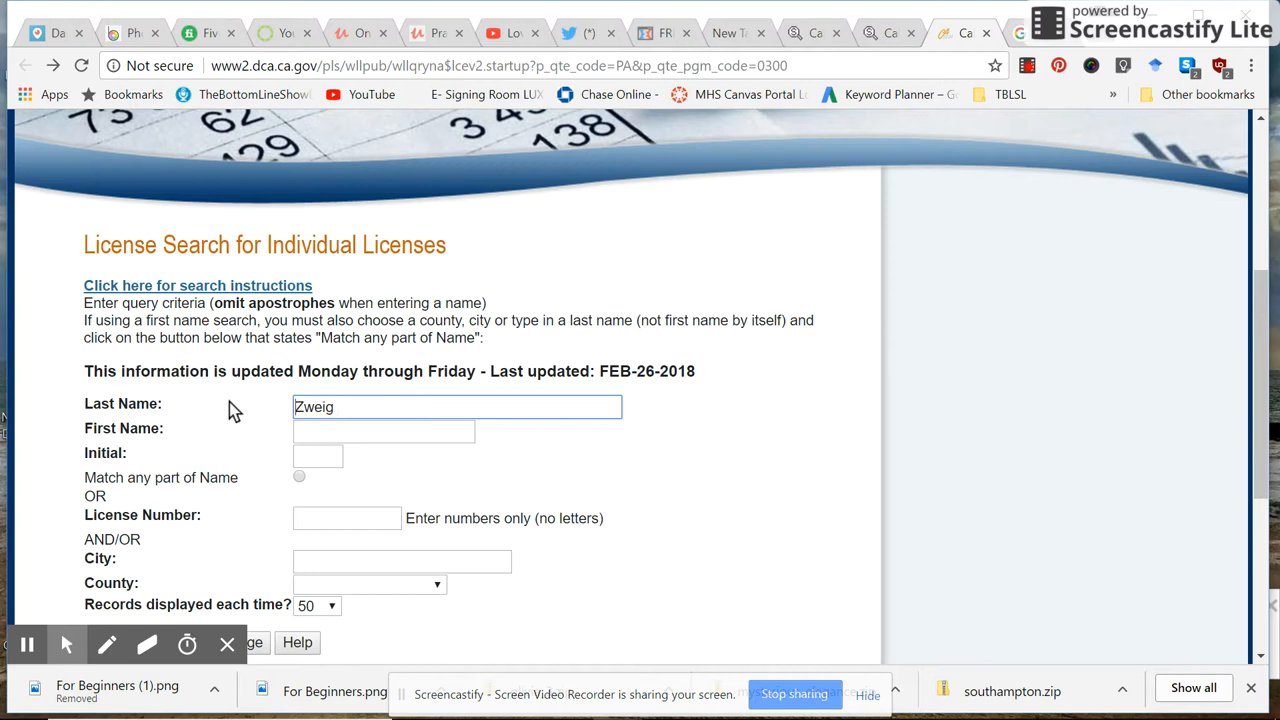
pyautogui.moveTo(108, 444)
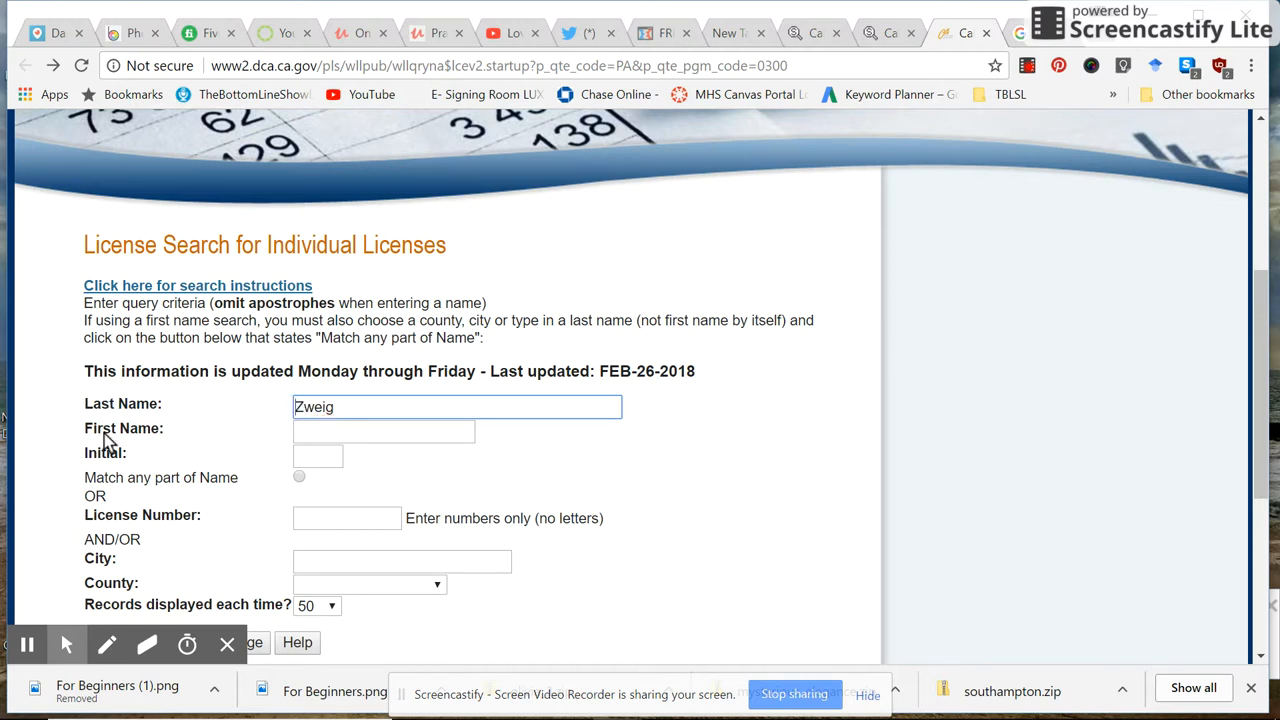
pyautogui.doubleClick(118, 404)
pyautogui.write('Jacqueline')
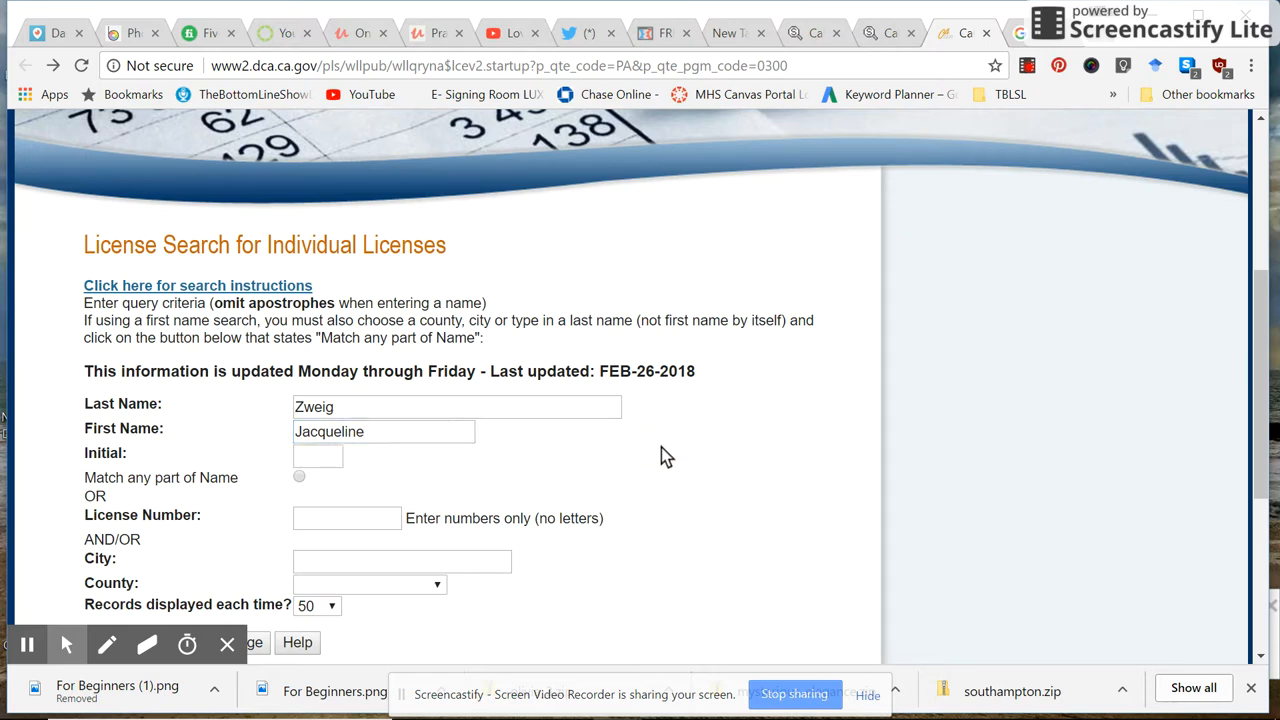
pyautogui.scroll(-3)
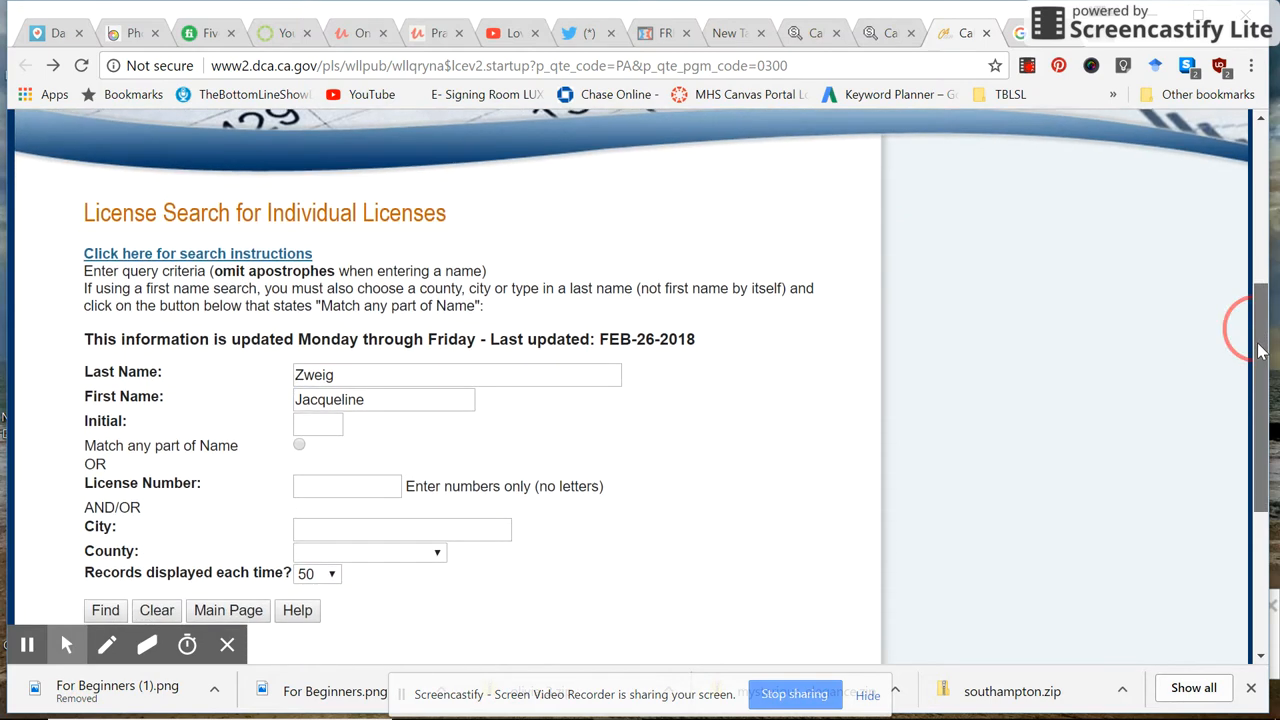
pyautogui.scroll(-3)
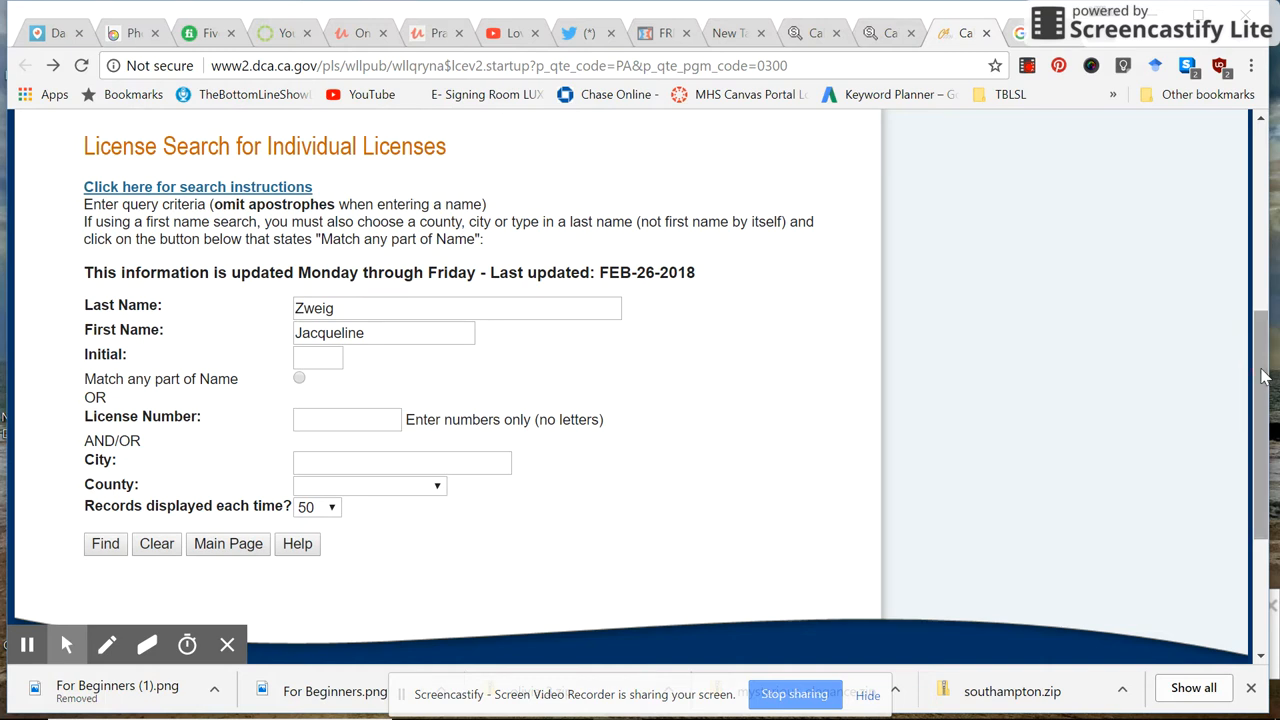
pyautogui.moveTo(796, 420)
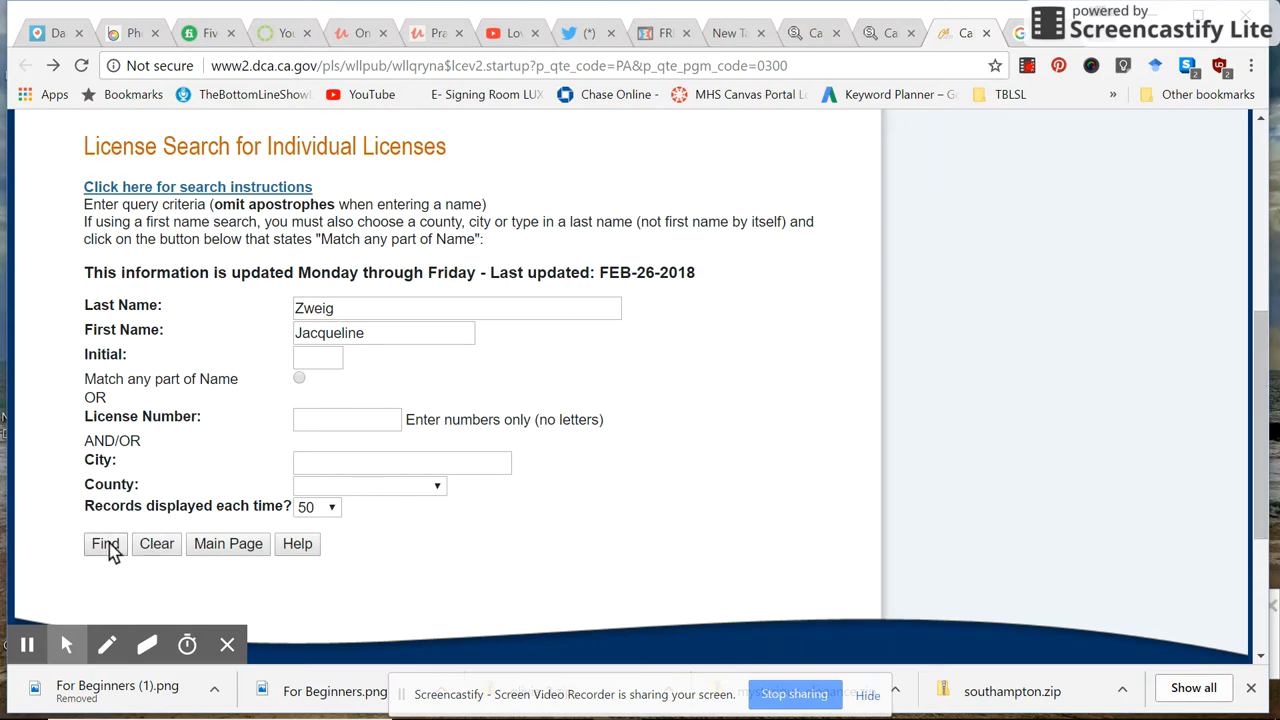
pyautogui.click(104, 544)
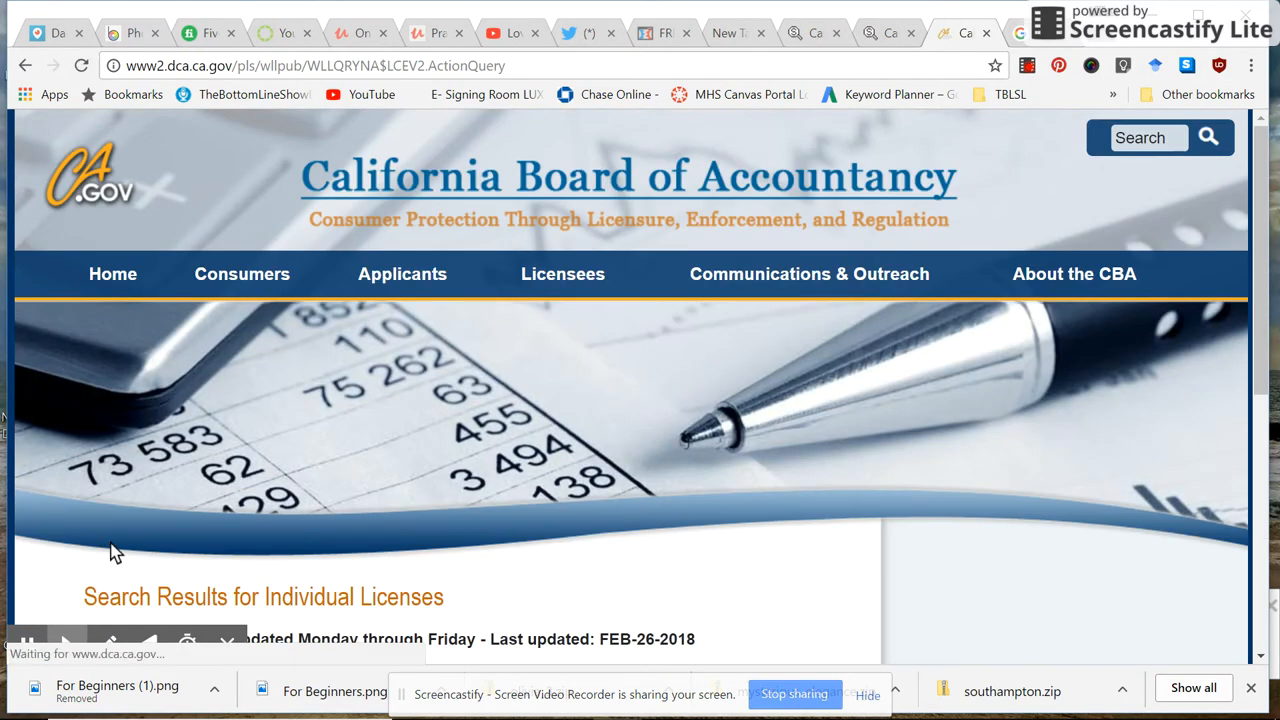
pyautogui.scroll(-3)
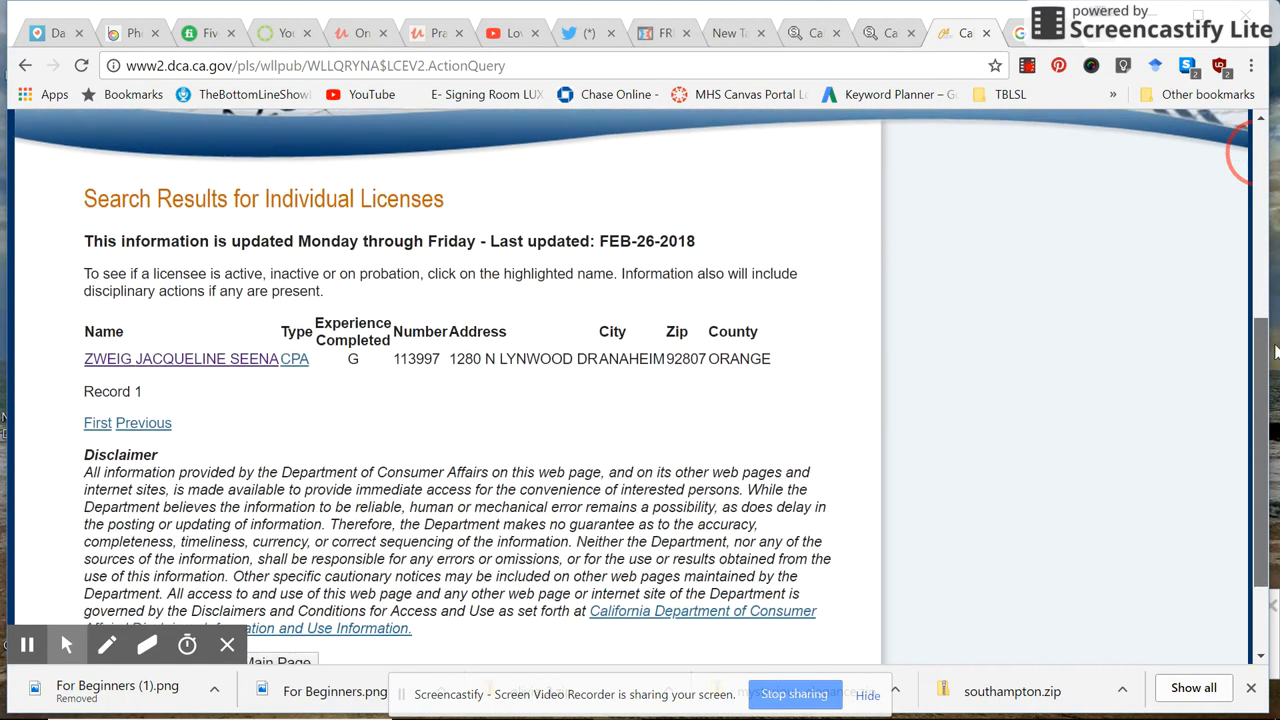
pyautogui.scroll(-3)
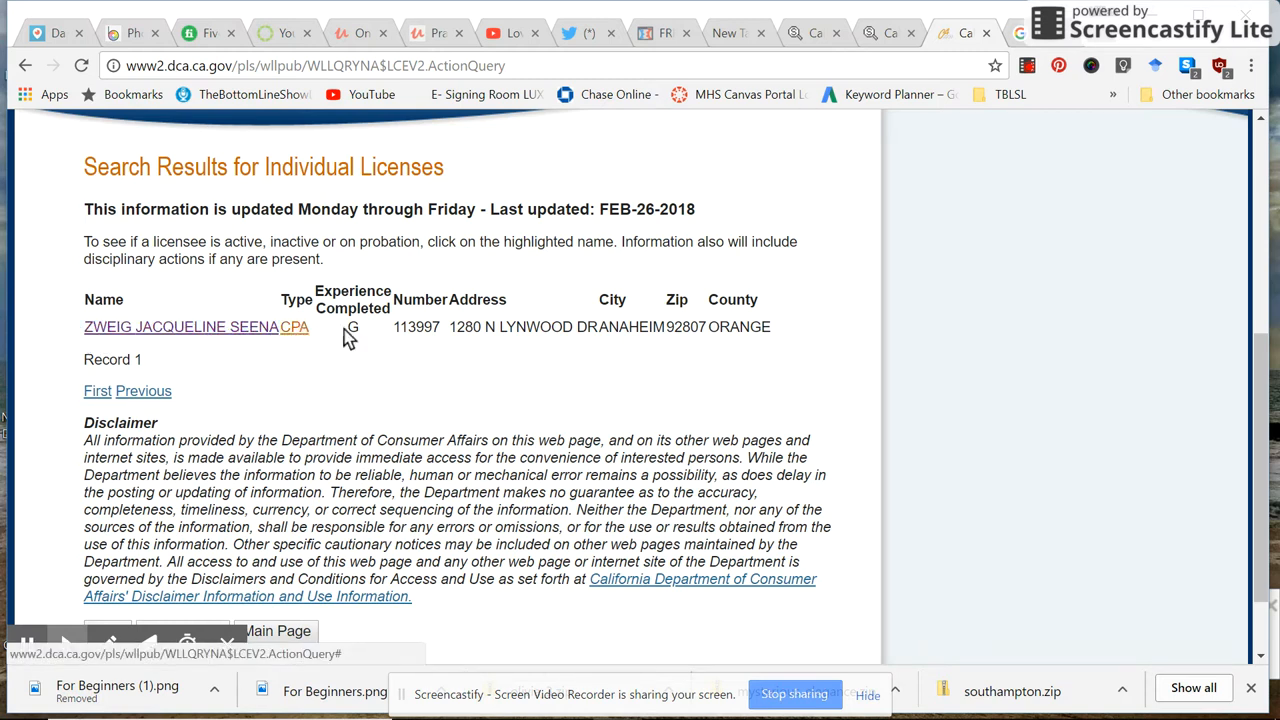
pyautogui.click(180, 326)
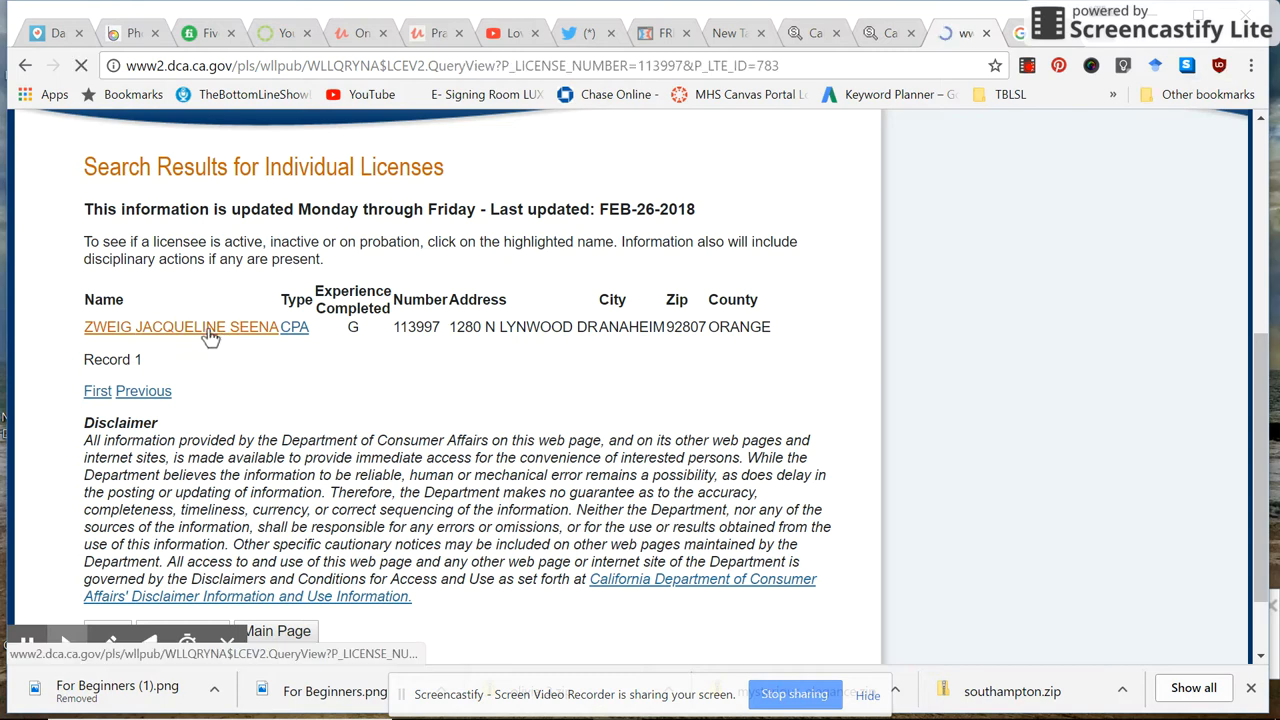
pyautogui.click(180, 328)
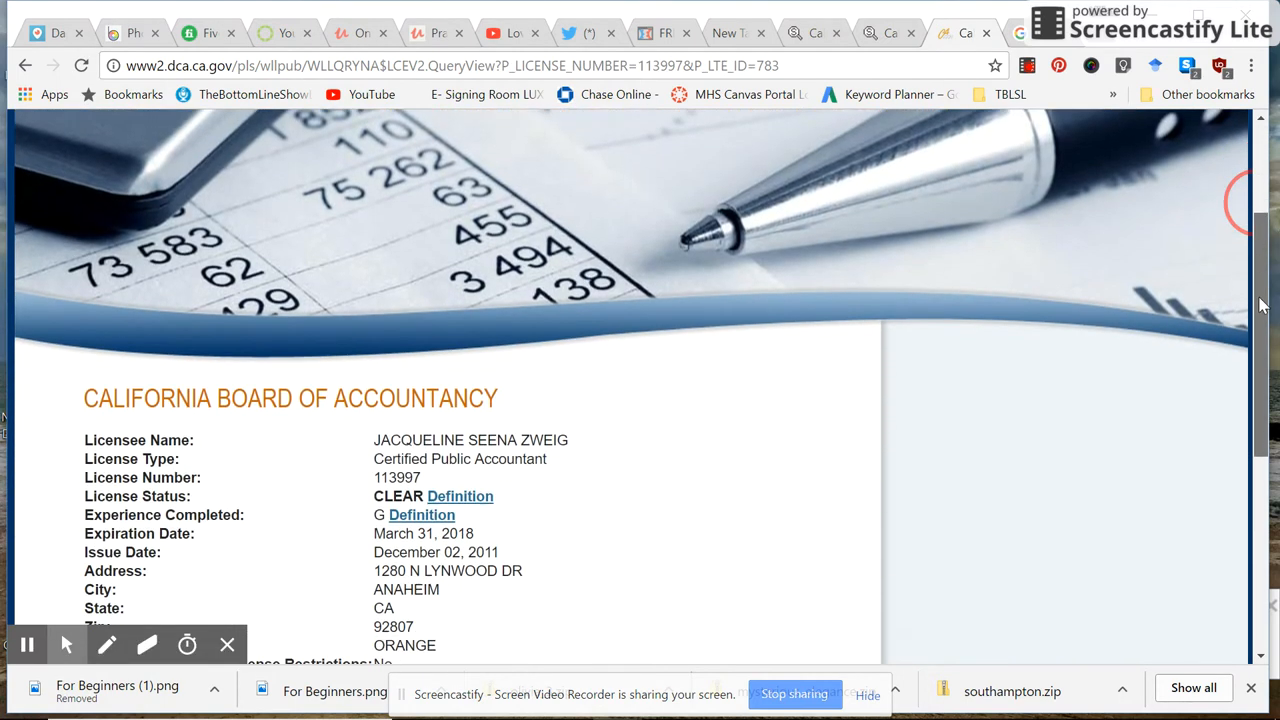
pyautogui.scroll(-3)
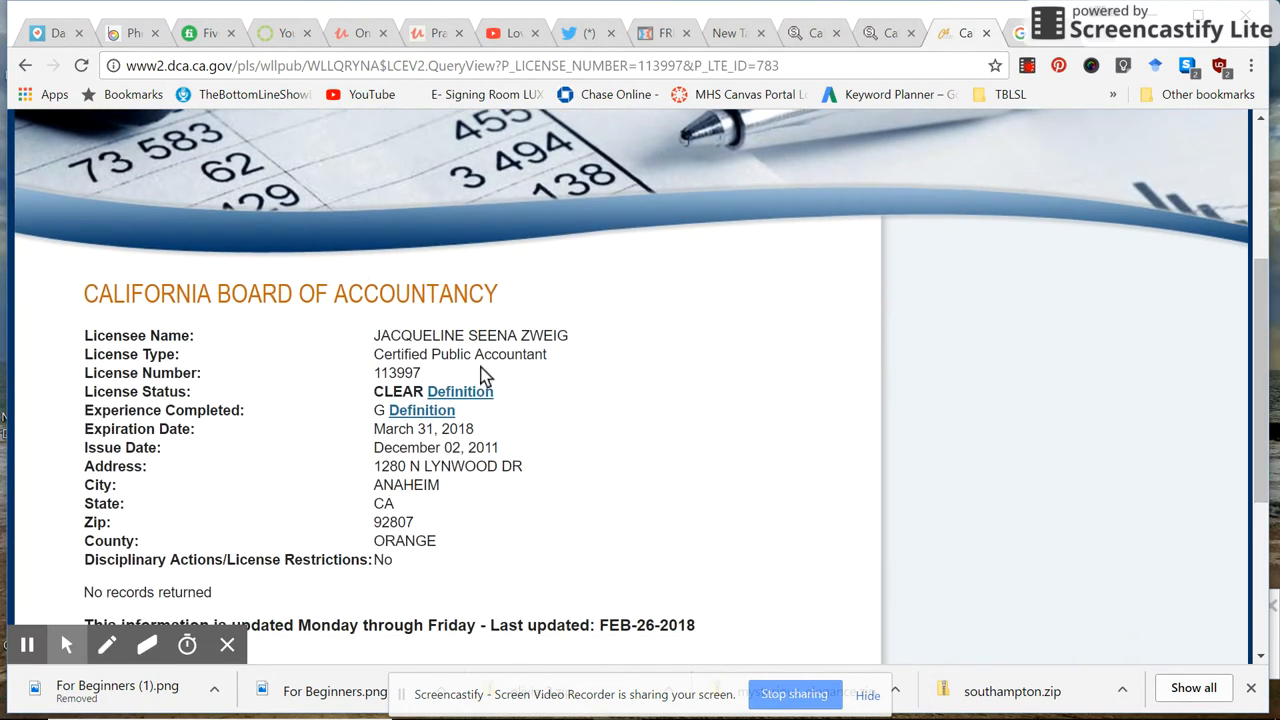
pyautogui.moveTo(428, 384)
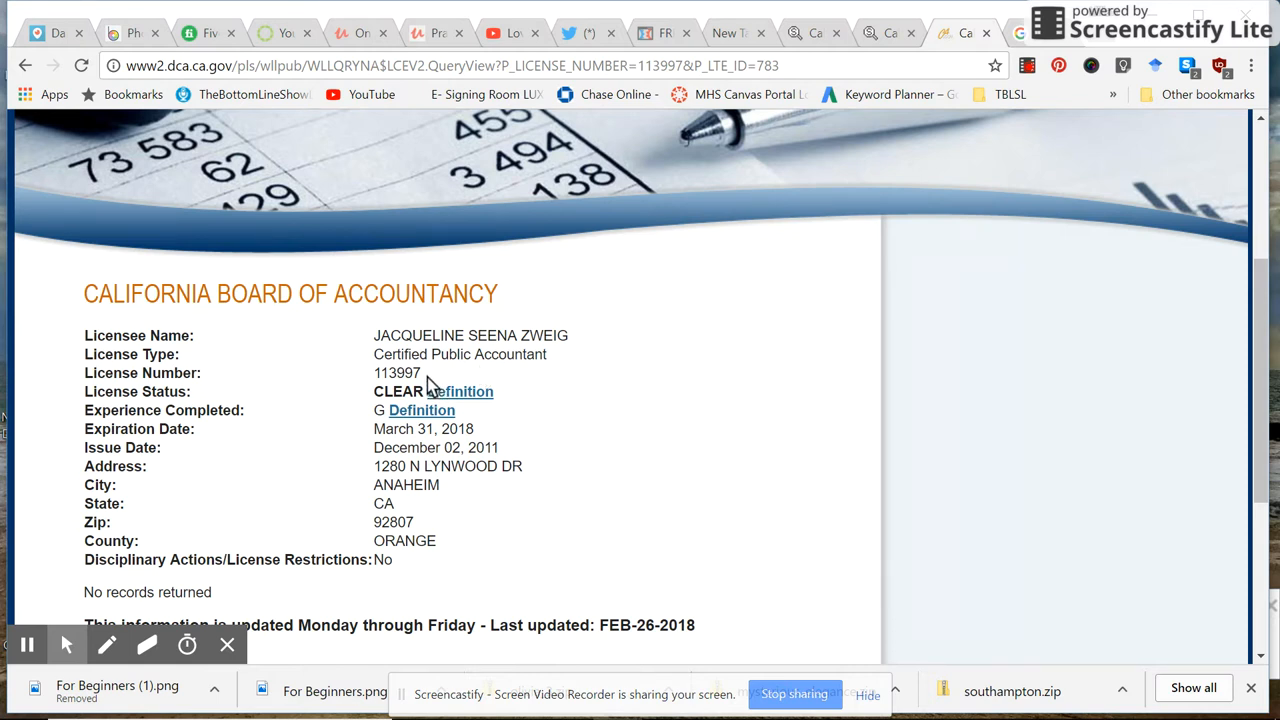
pyautogui.doubleClick(396, 374)
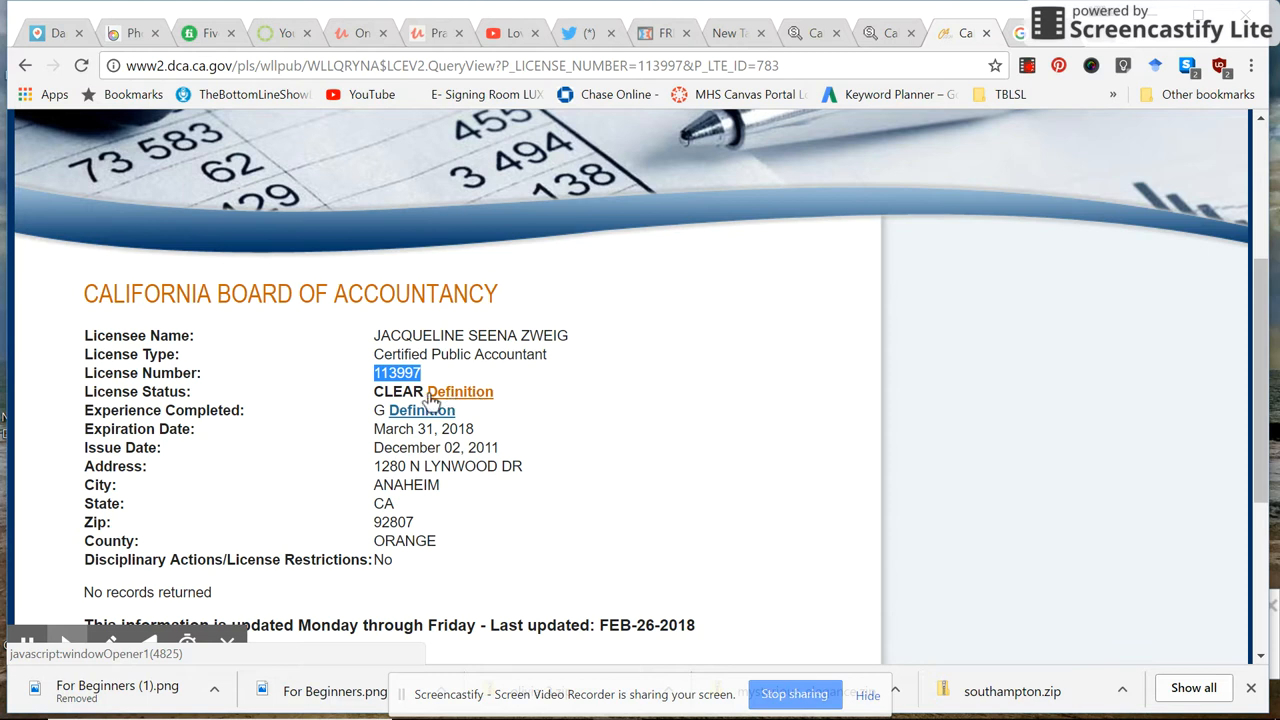
pyautogui.moveTo(420, 410)
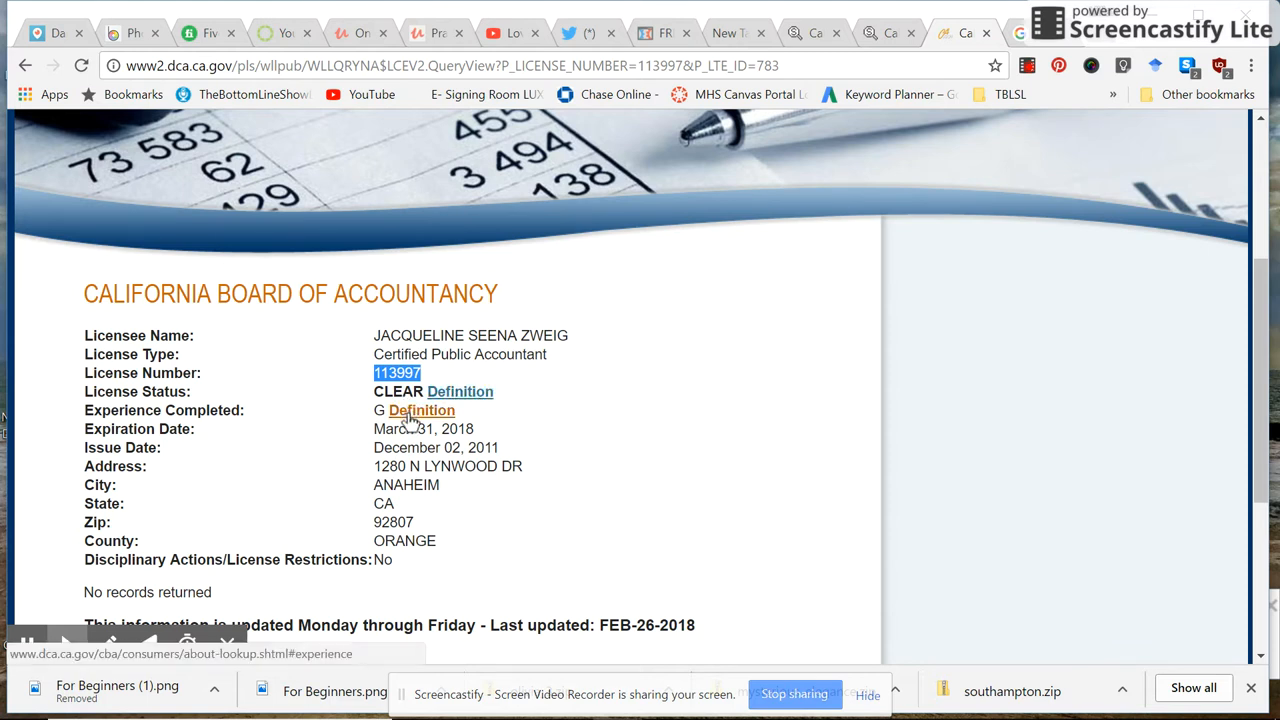
pyautogui.moveTo(404, 418)
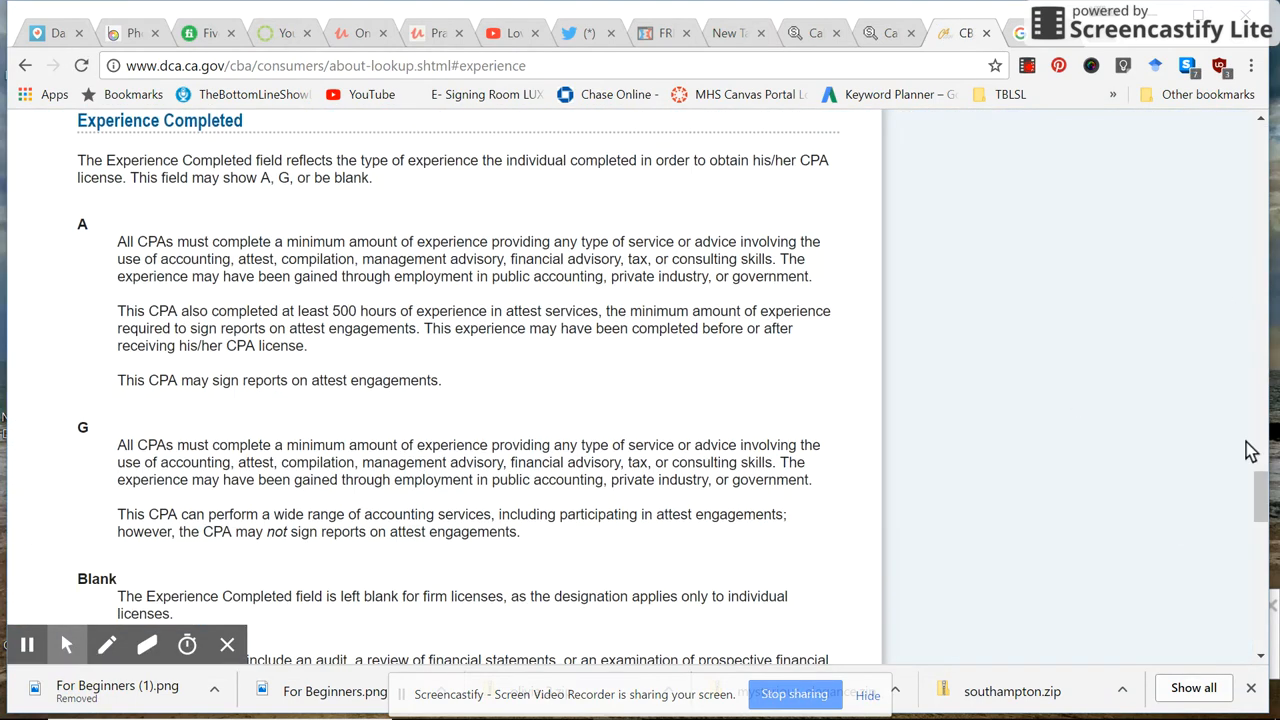
pyautogui.scroll(-3)
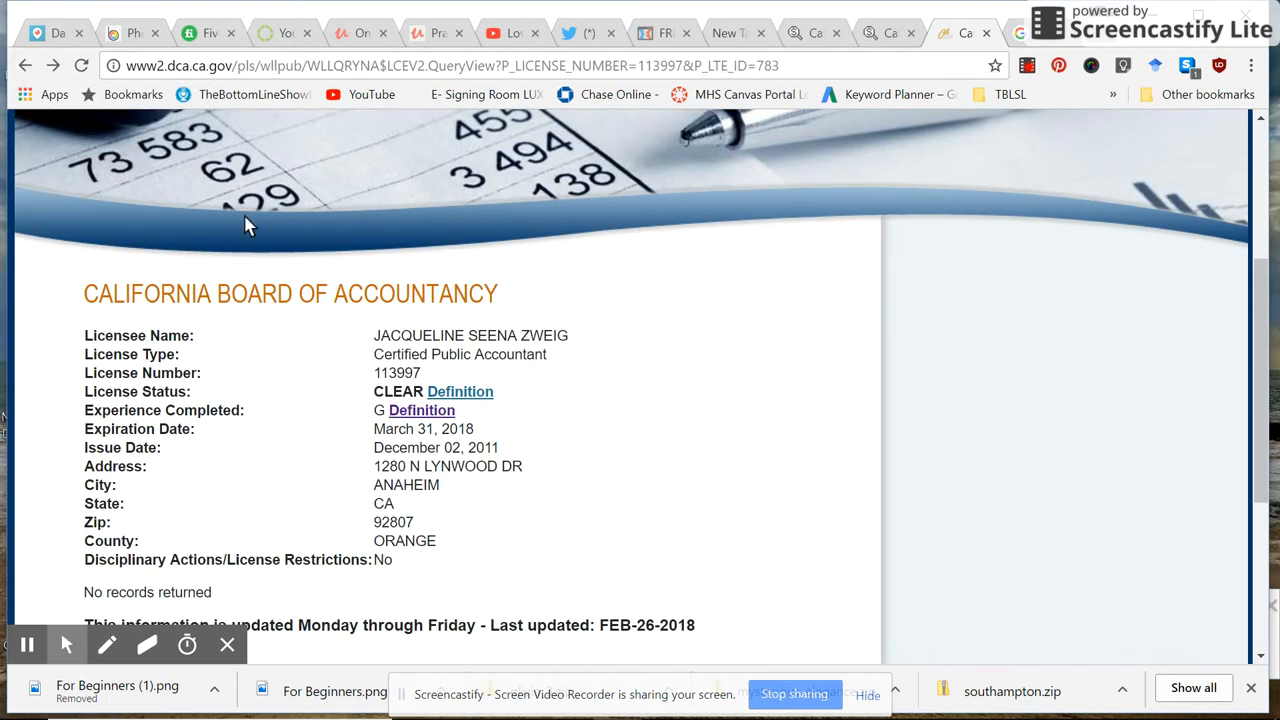
pyautogui.moveTo(448, 446)
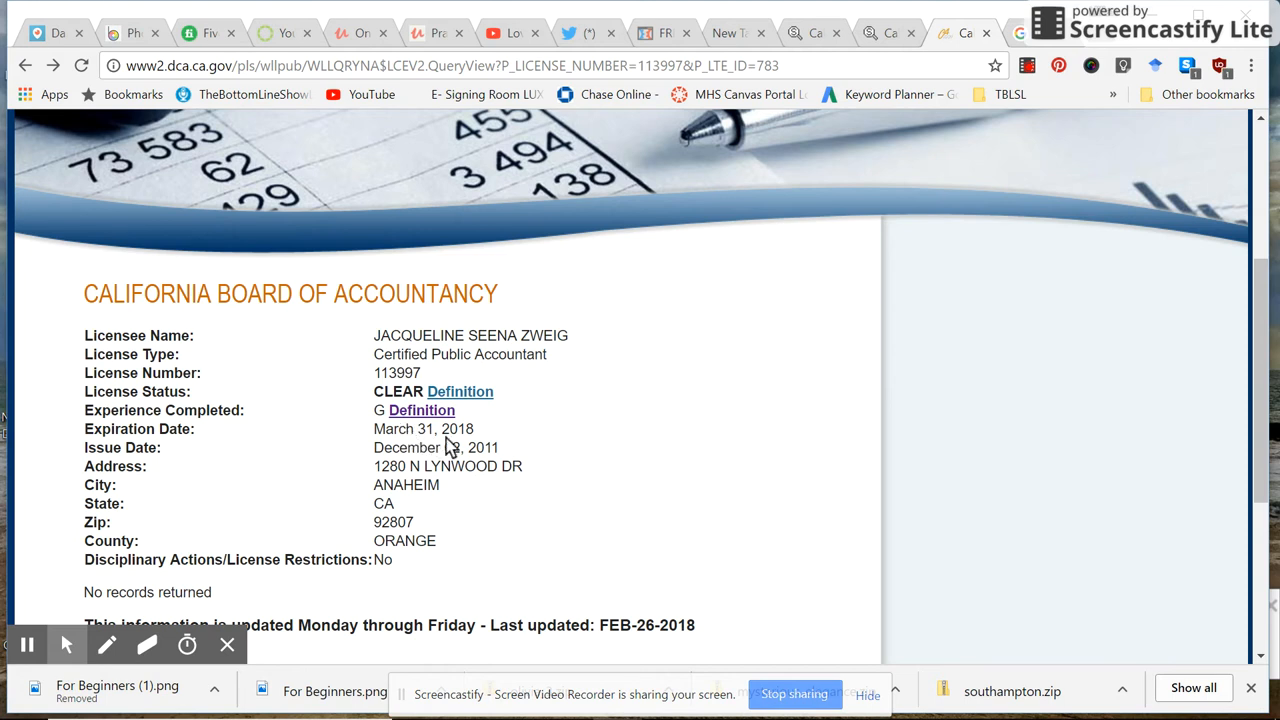
pyautogui.moveTo(456, 444)
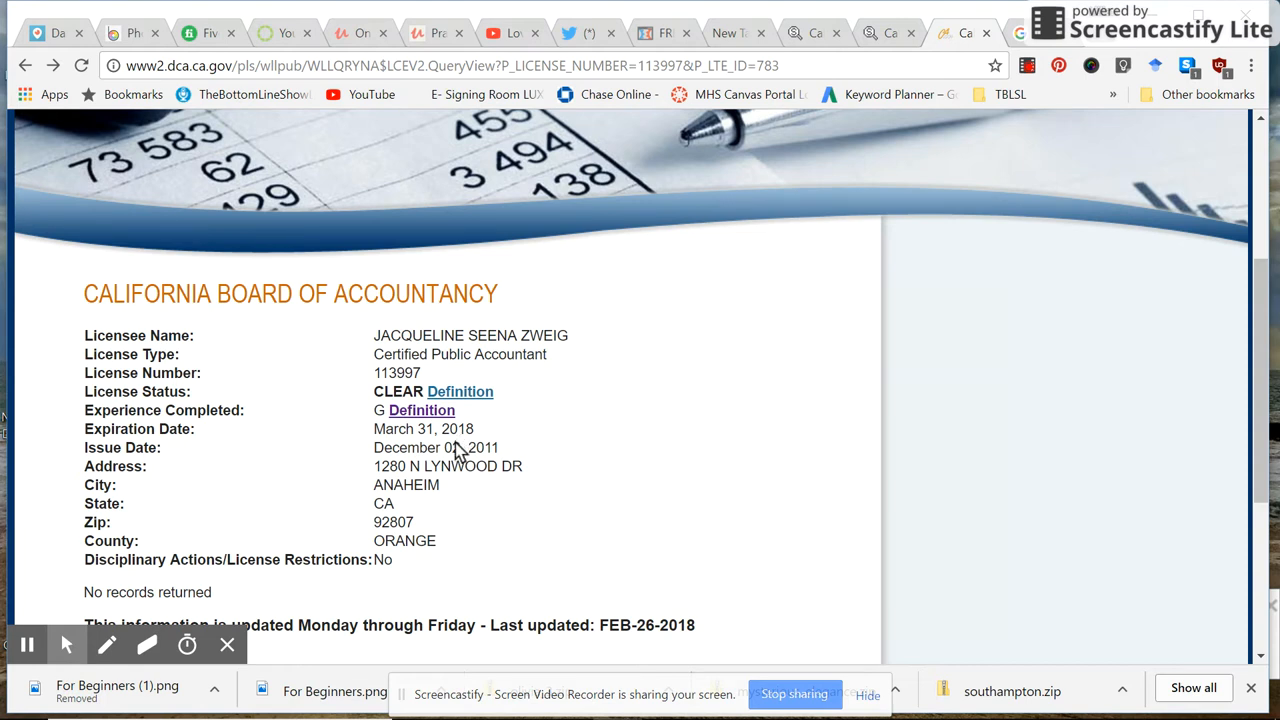
pyautogui.moveTo(426, 464)
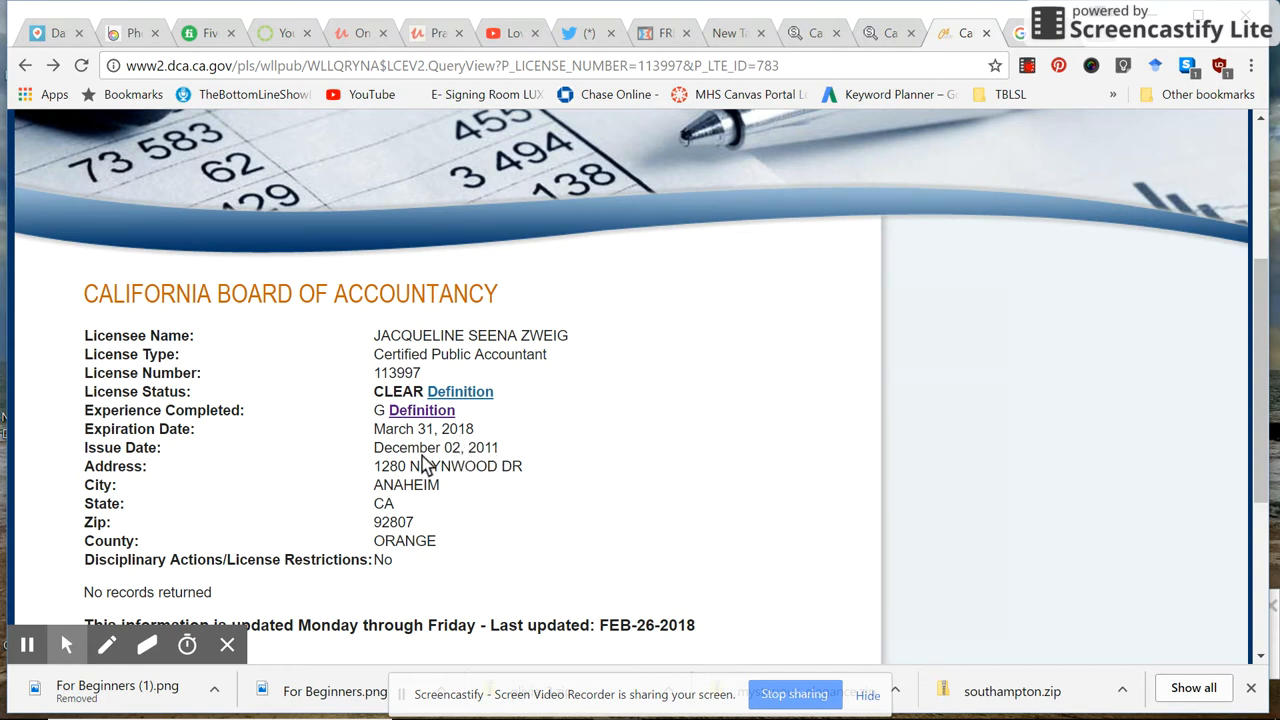
pyautogui.moveTo(484, 482)
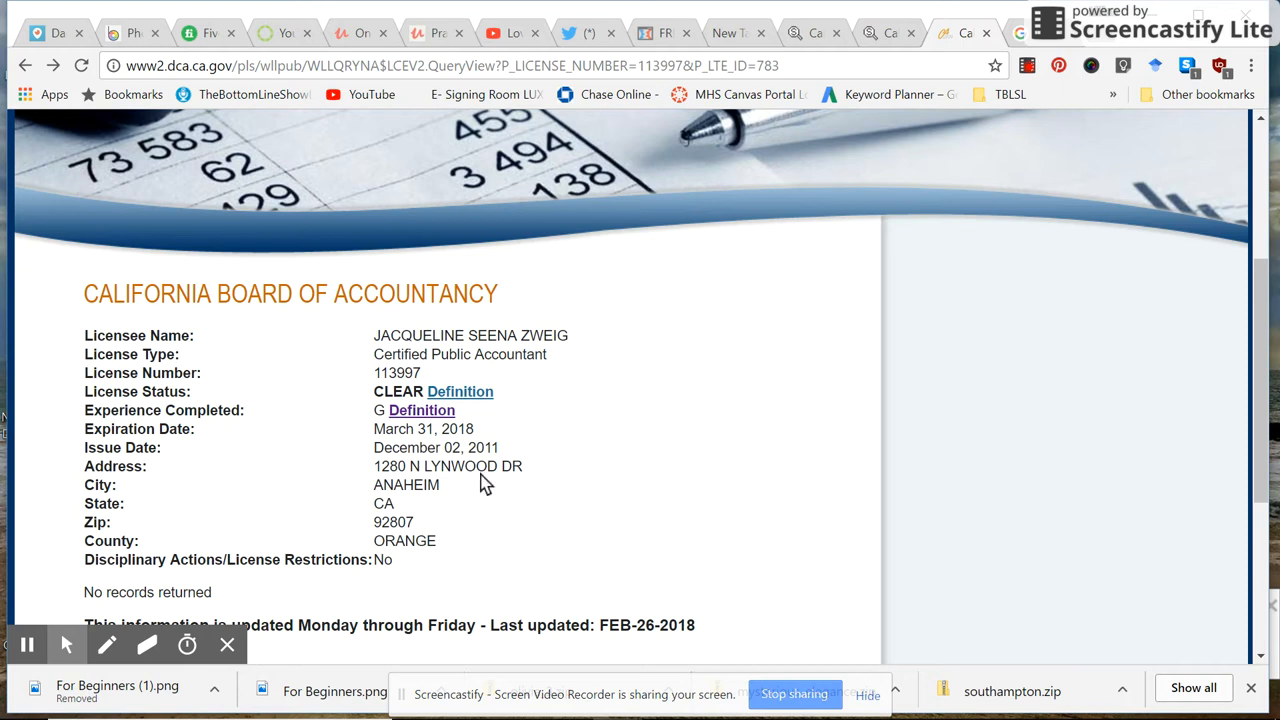
pyautogui.moveTo(408, 516)
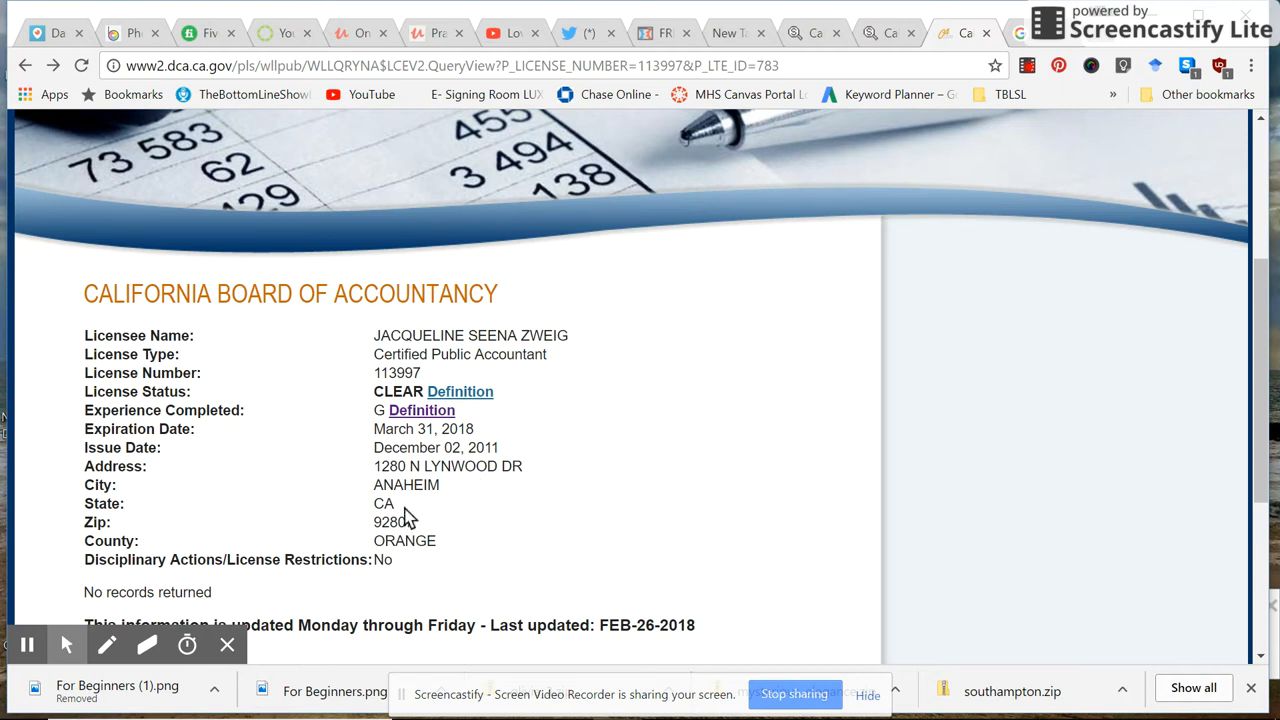
pyautogui.moveTo(428, 552)
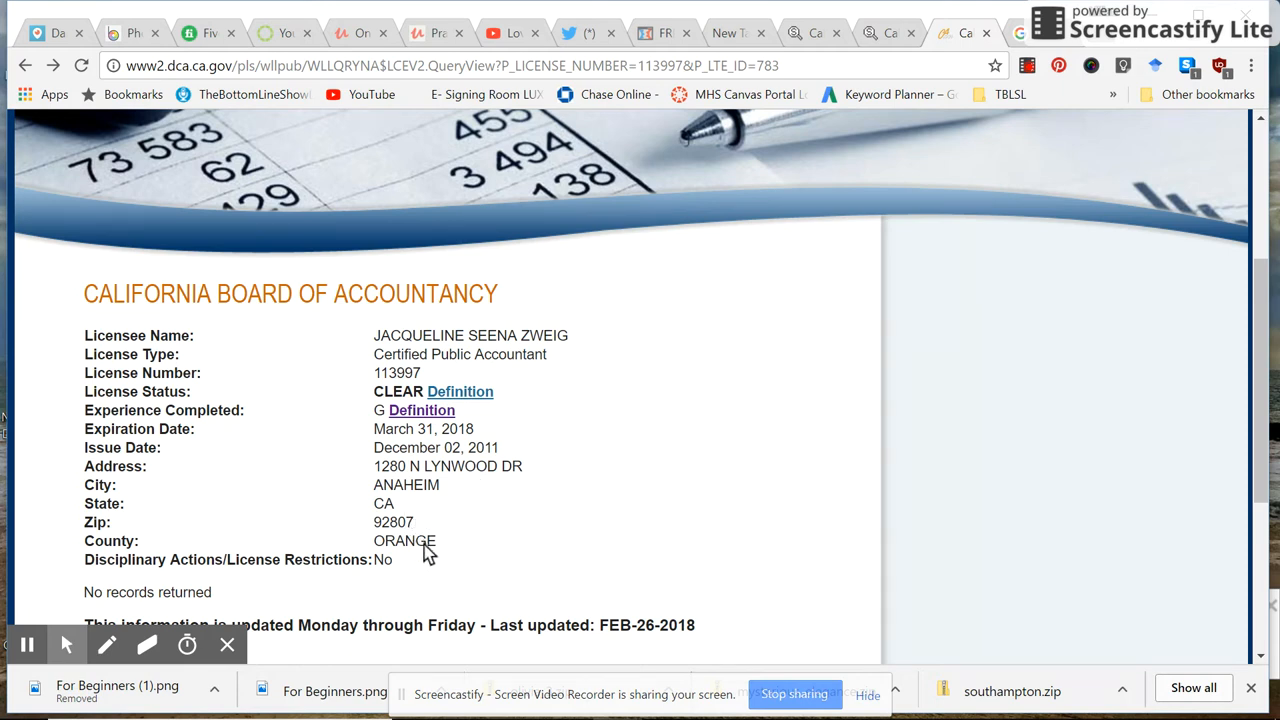
pyautogui.moveTo(428, 558)
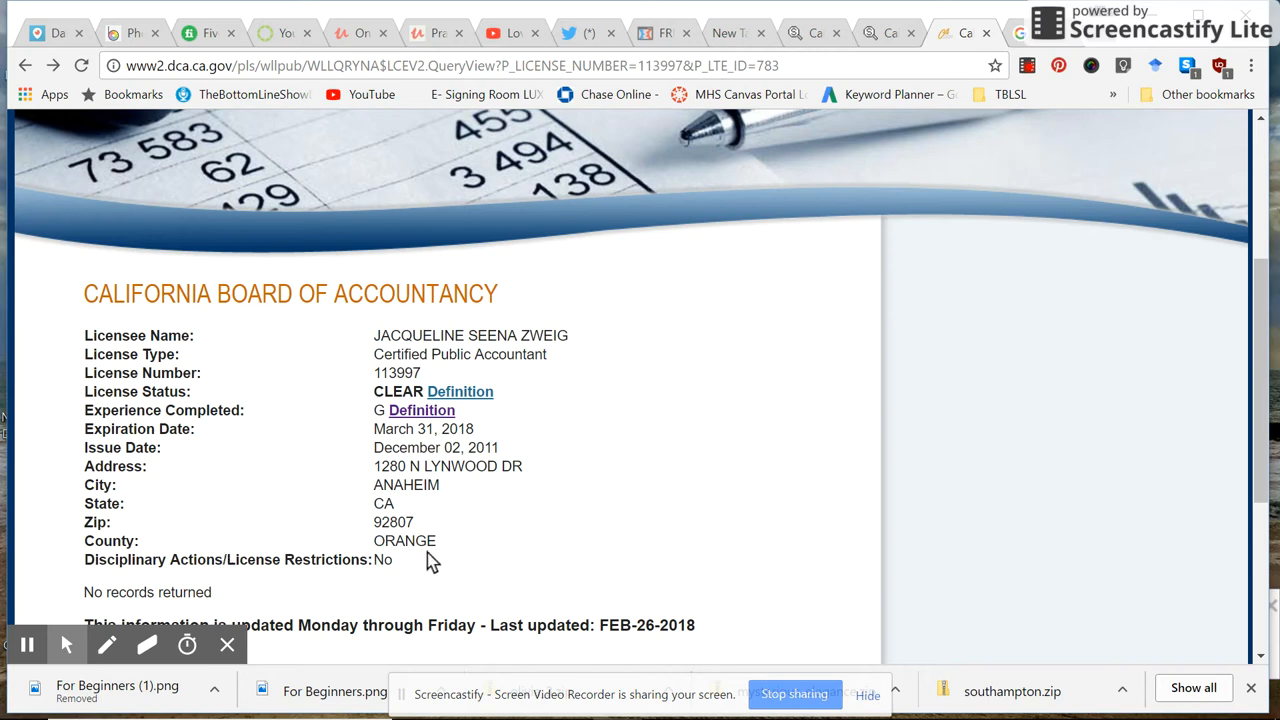
pyautogui.moveTo(1256, 516)
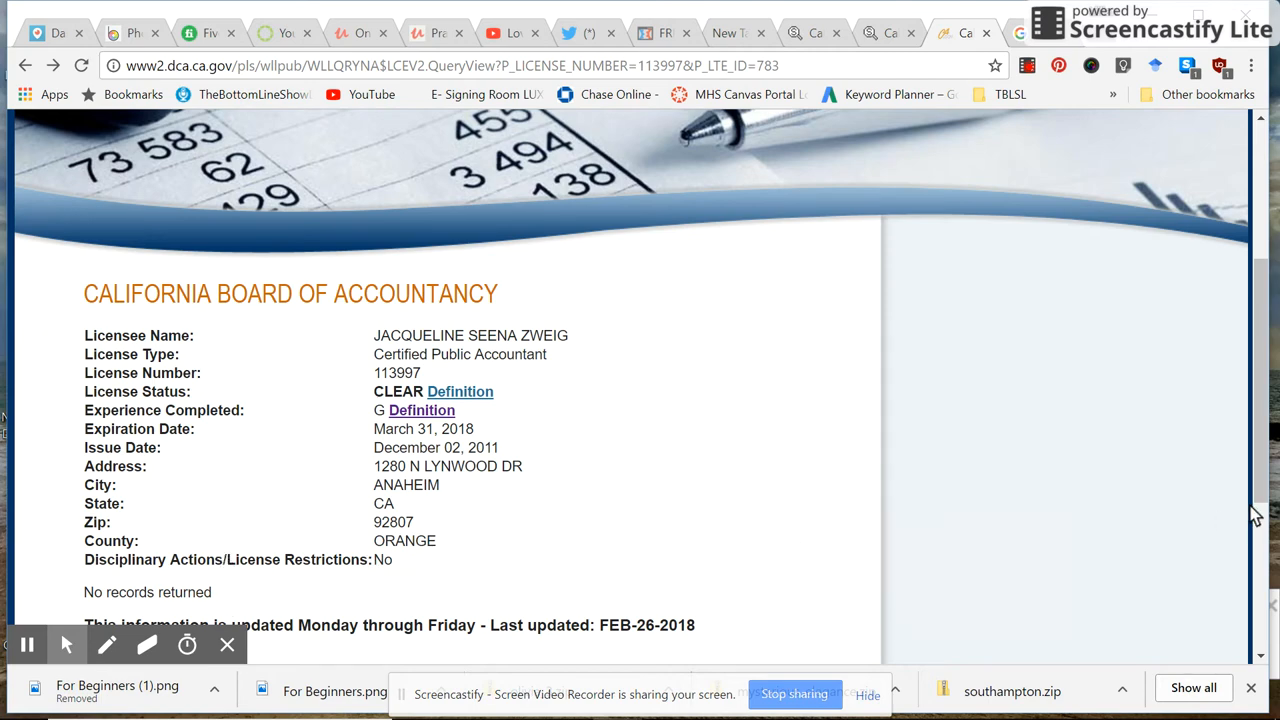
# Step: Finish reviewing the license details and switch to the Love & Money Secrets TV YouTube channel
pyautogui.scroll(-3)
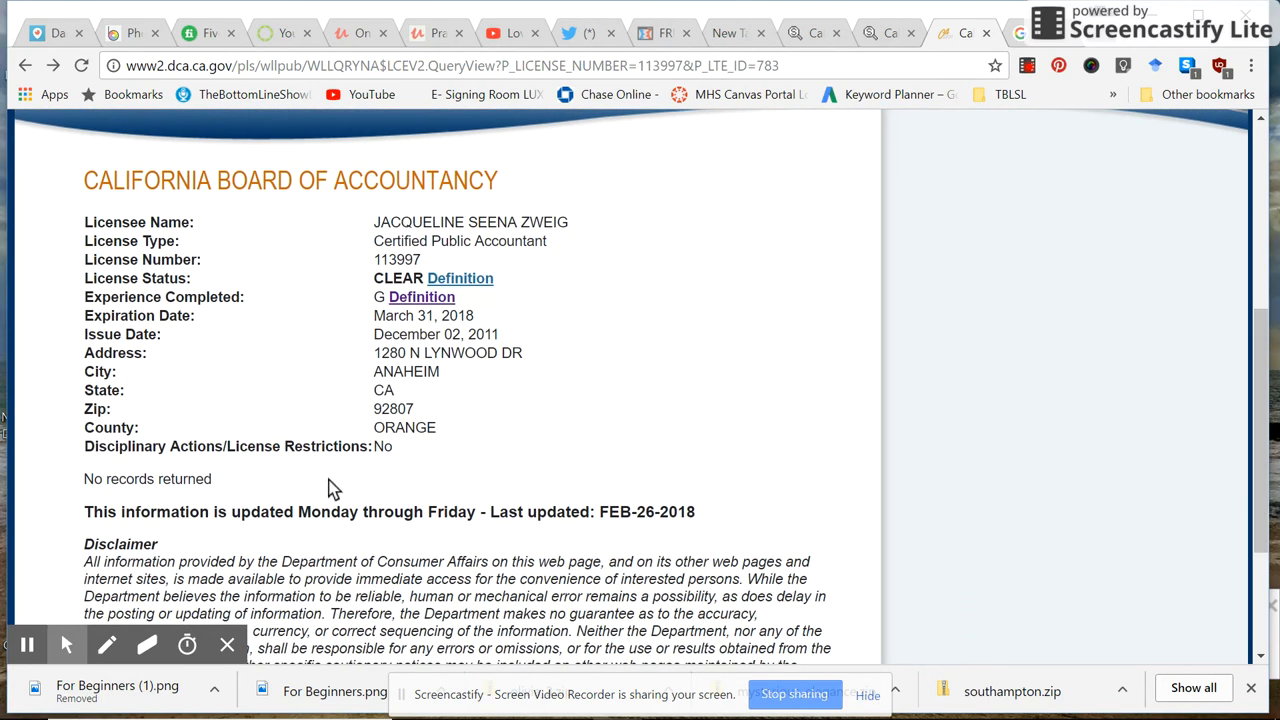
pyautogui.moveTo(588, 528)
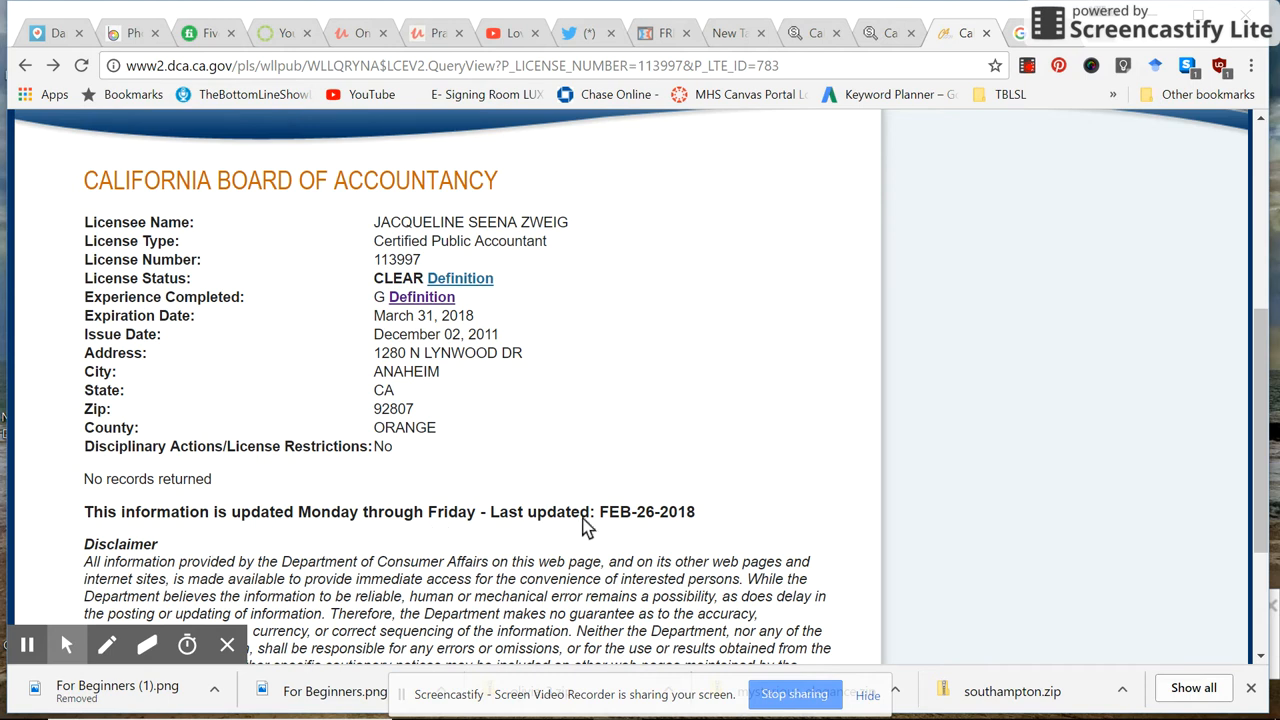
pyautogui.moveTo(620, 530)
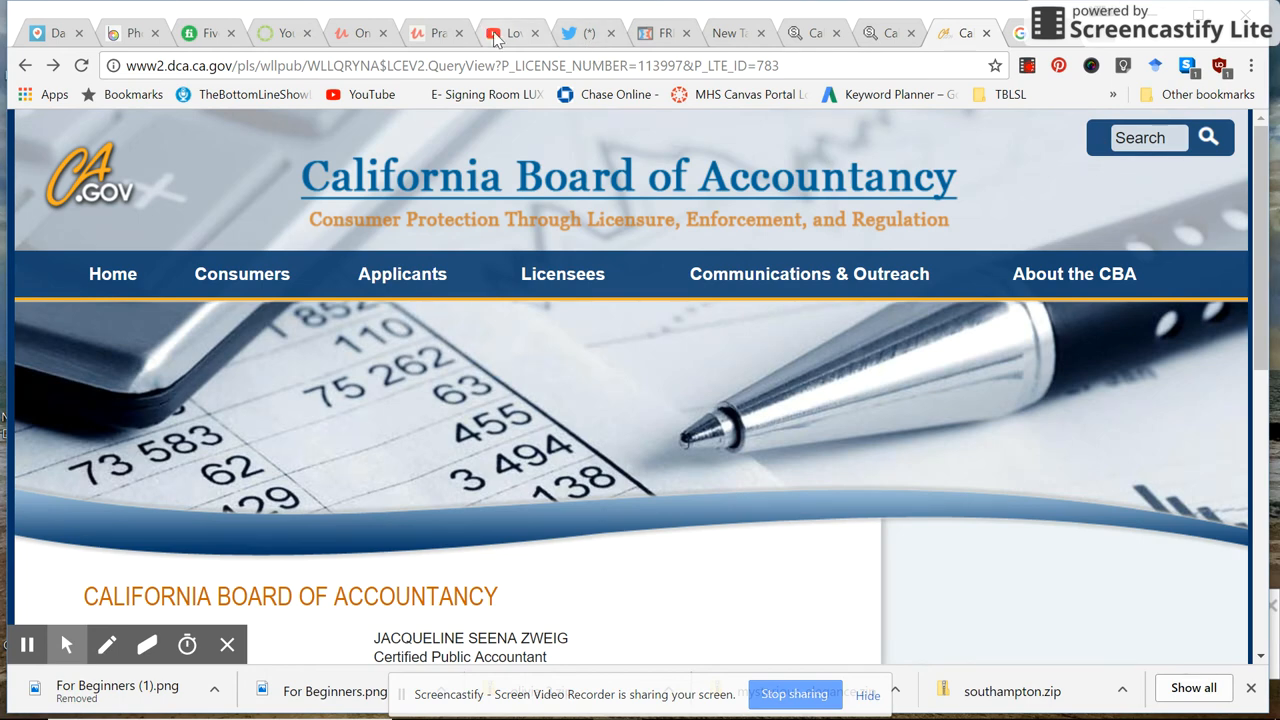
pyautogui.click(512, 32)
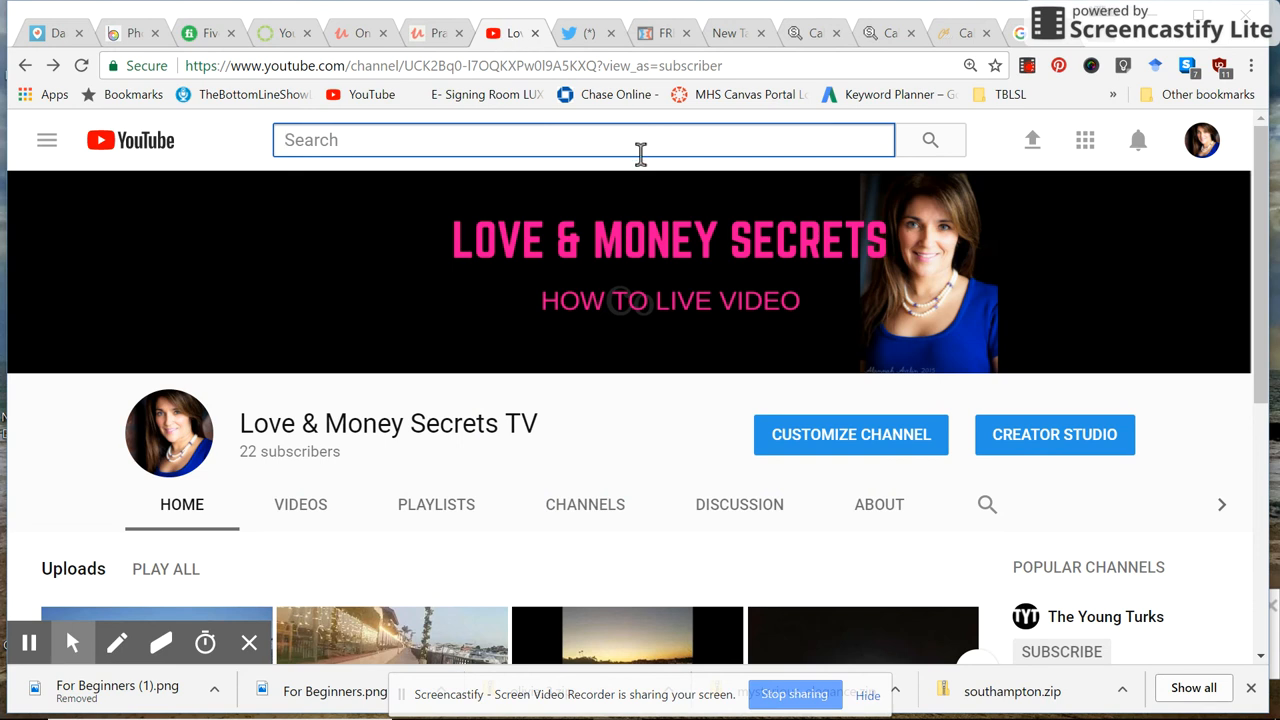